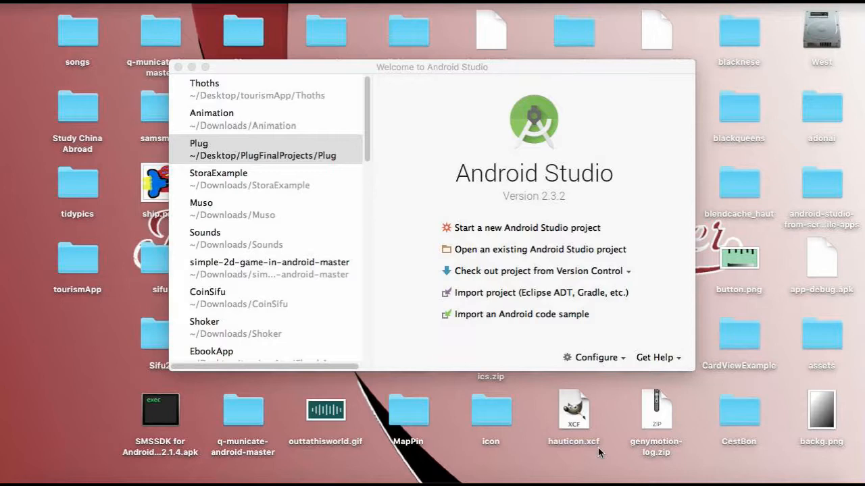
pyautogui.moveTo(556, 243)
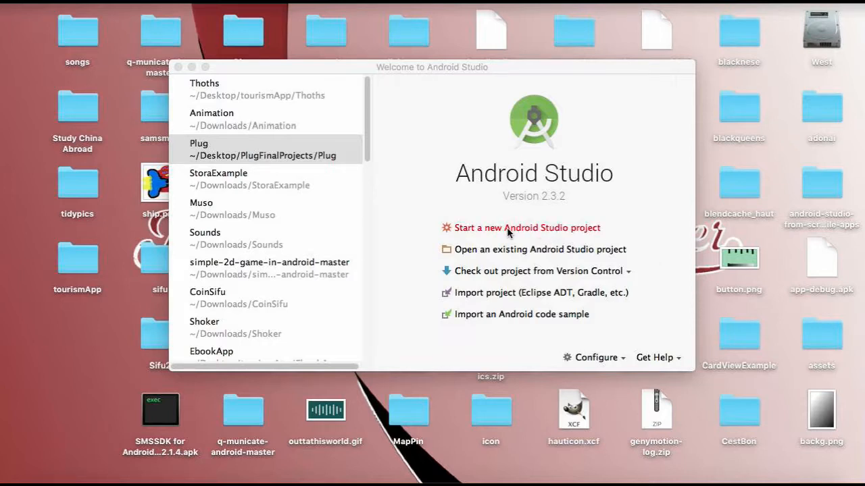
# Start a new Android Studio project named MyFirstApp saved to /Users/yx/Downloads/MyFirstApp.
pyautogui.click(264, 148)
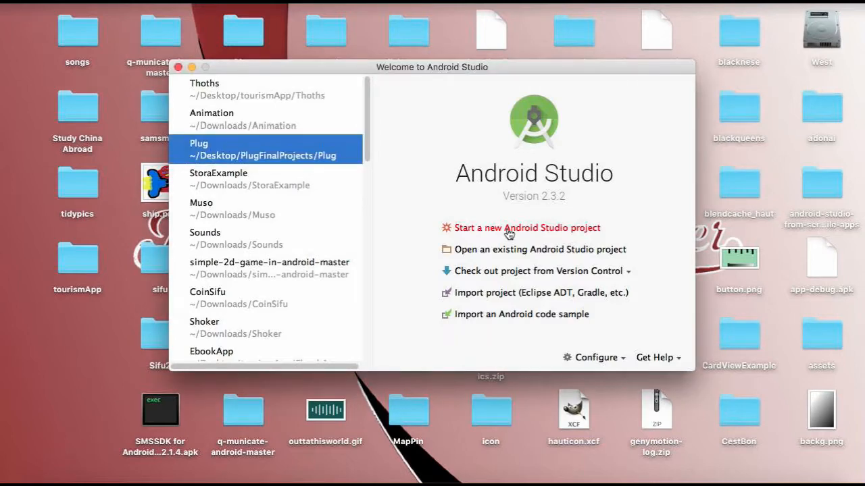
pyautogui.click(527, 228)
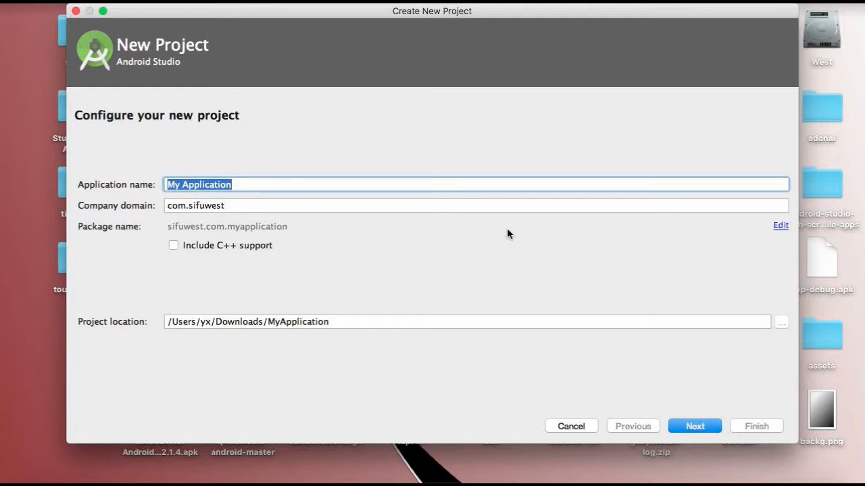
pyautogui.write('MyFirstAp')
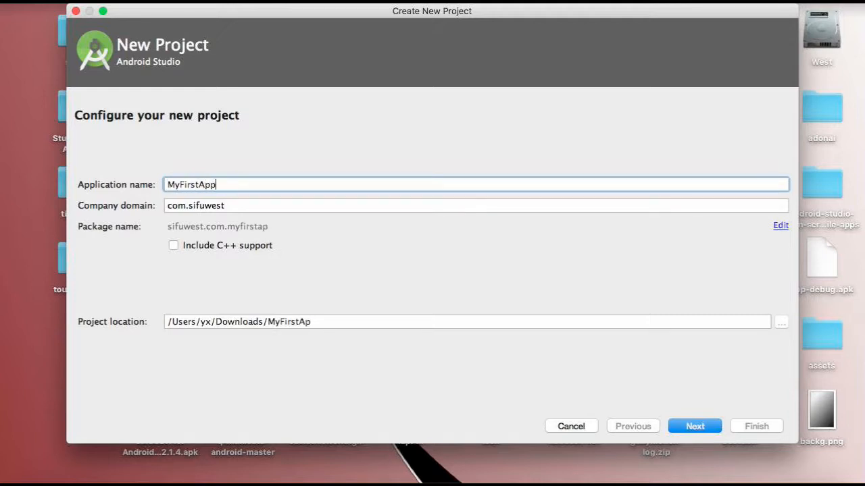
pyautogui.write('p')
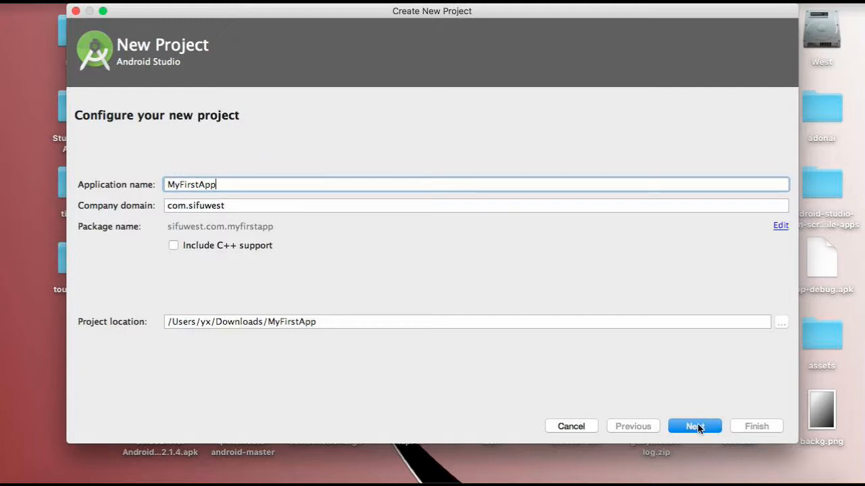
pyautogui.moveTo(186, 319)
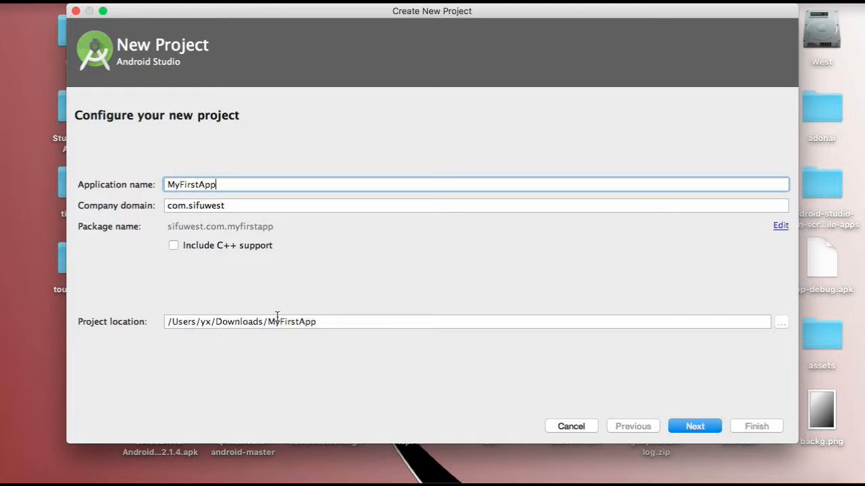
# Target Phone and Tablet with minimum SDK API 16: Android 4.1 (Jelly Bean) after trying 4.0.
pyautogui.click(695, 426)
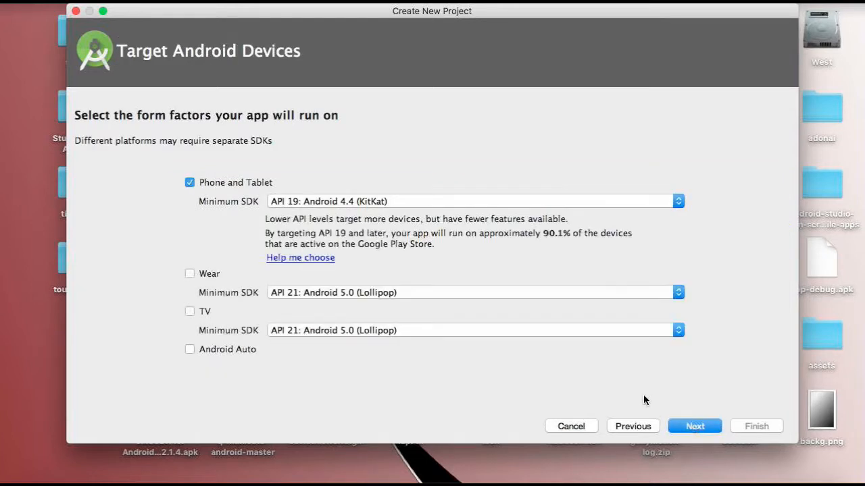
pyautogui.moveTo(445, 213)
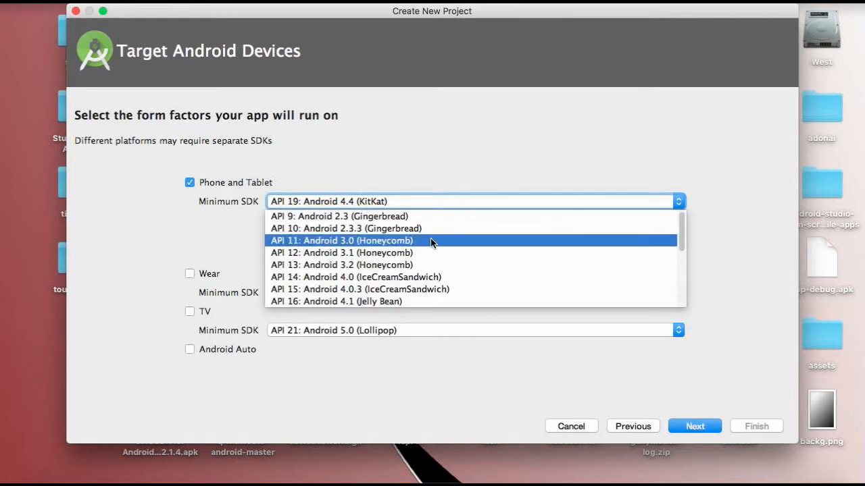
pyautogui.click(336, 301)
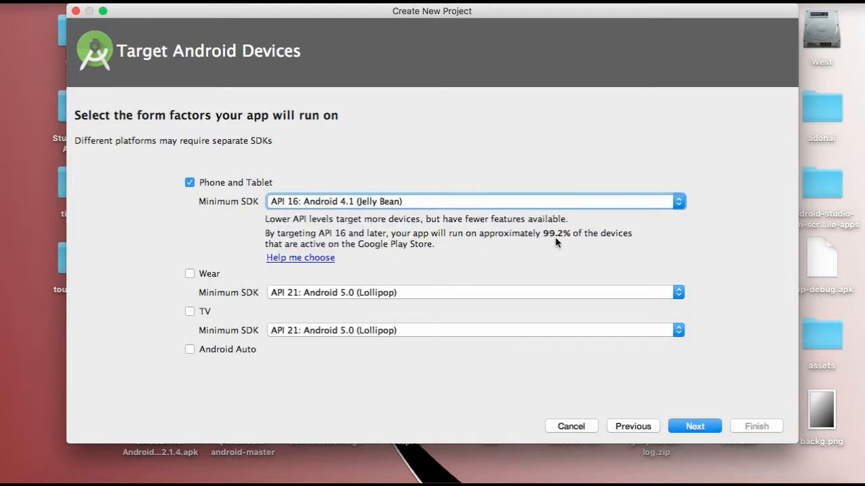
pyautogui.moveTo(583, 241)
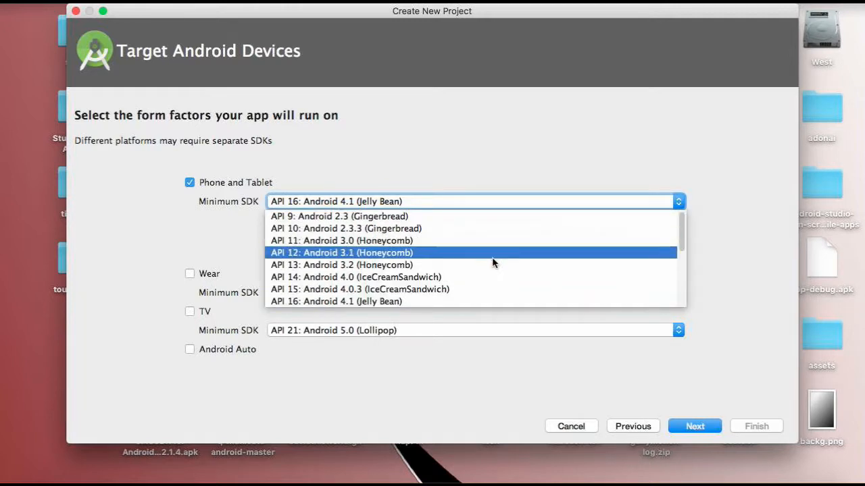
pyautogui.click(354, 277)
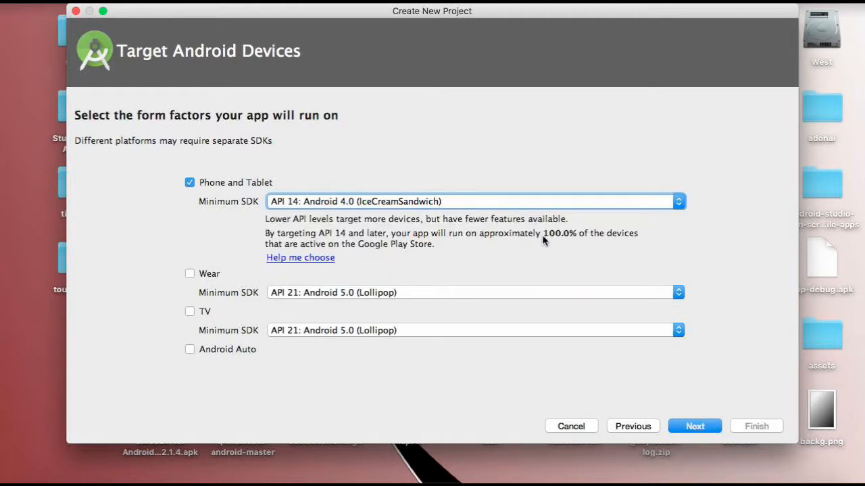
pyautogui.moveTo(540, 247)
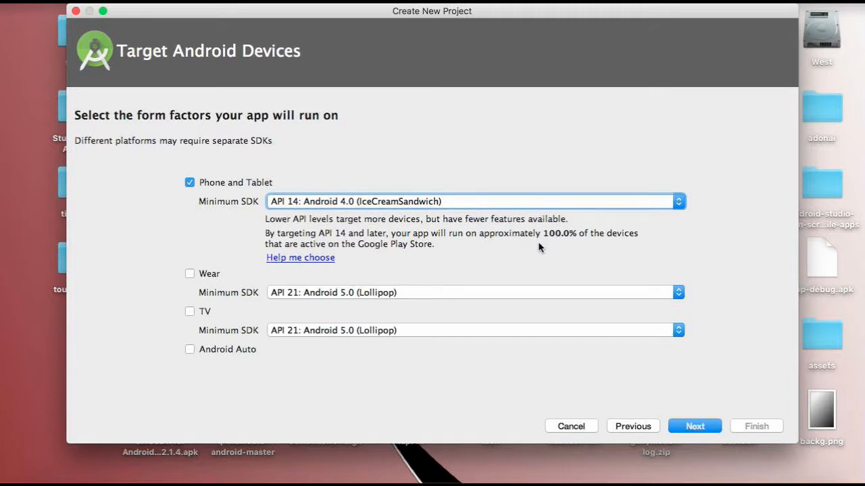
pyautogui.moveTo(558, 239)
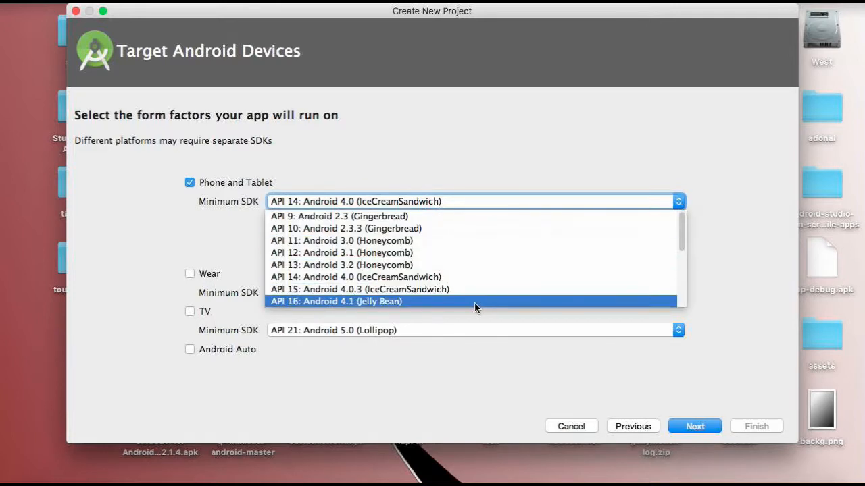
pyautogui.click(335, 301)
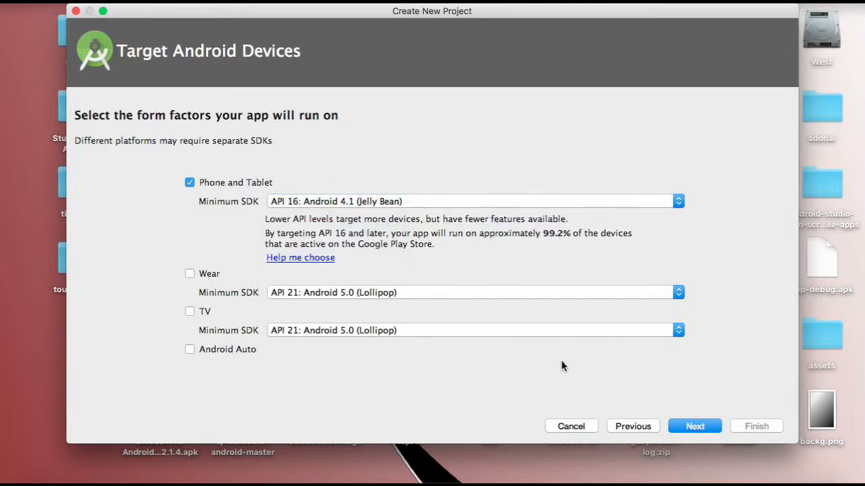
# Choose the Empty Activity template, keeping MainActivity and activity_main names.
pyautogui.click(695, 426)
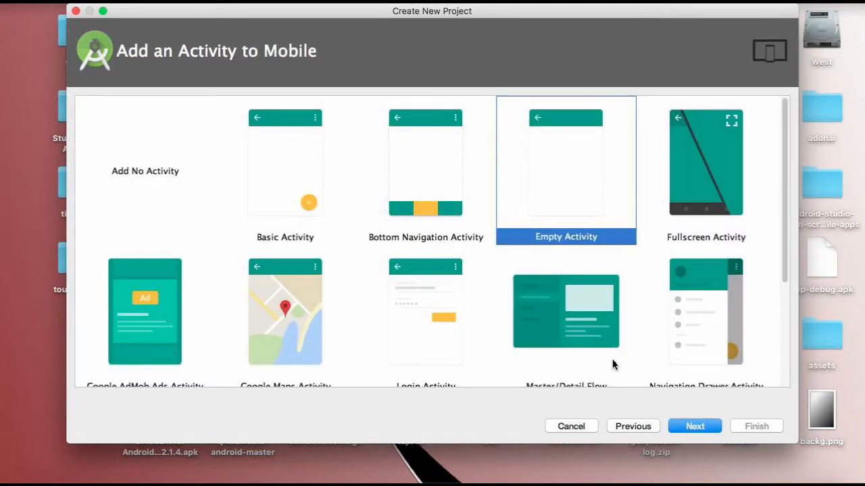
pyautogui.moveTo(530, 216)
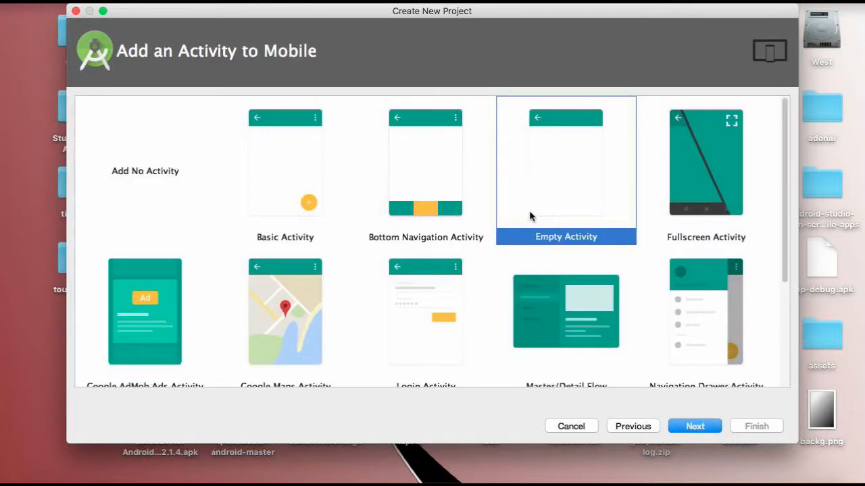
pyautogui.moveTo(692, 412)
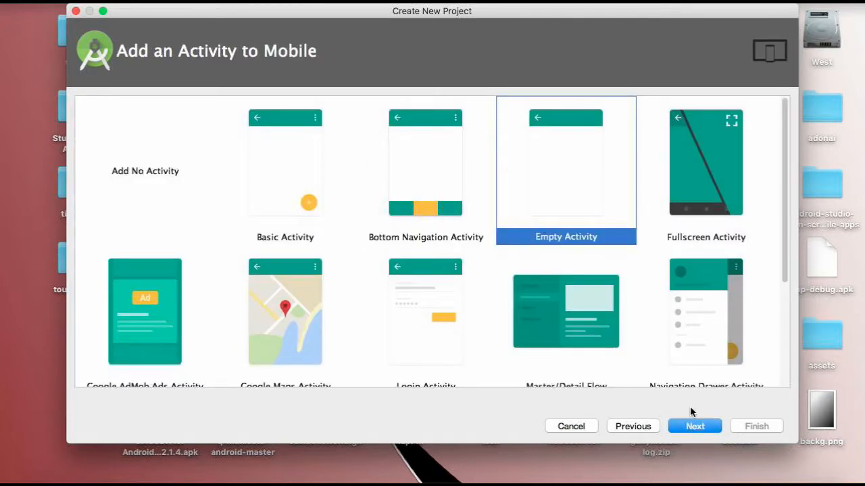
pyautogui.scroll(-3)
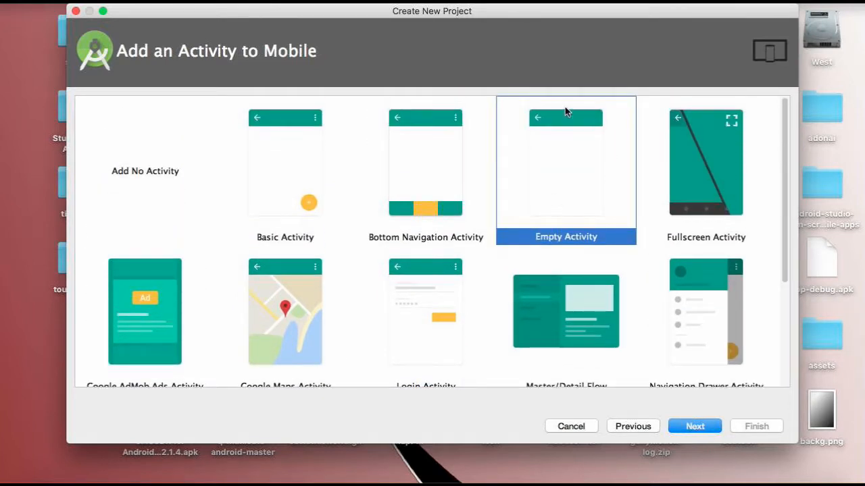
pyautogui.click(695, 426)
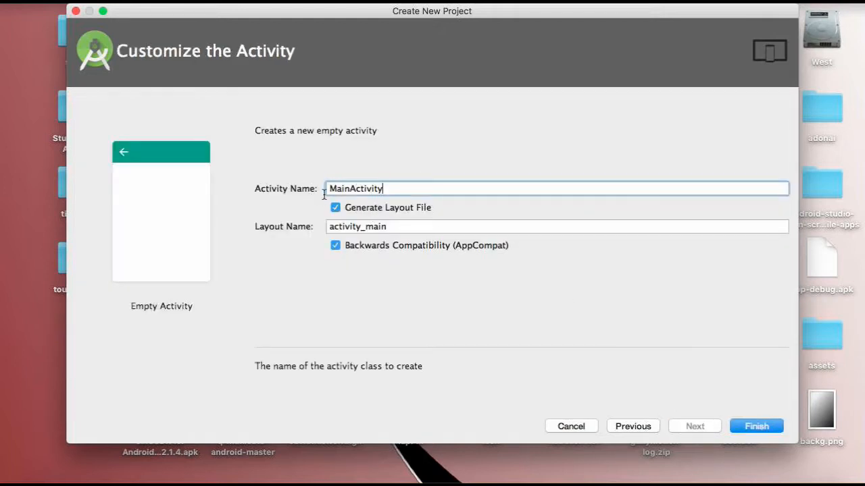
pyautogui.moveTo(273, 242)
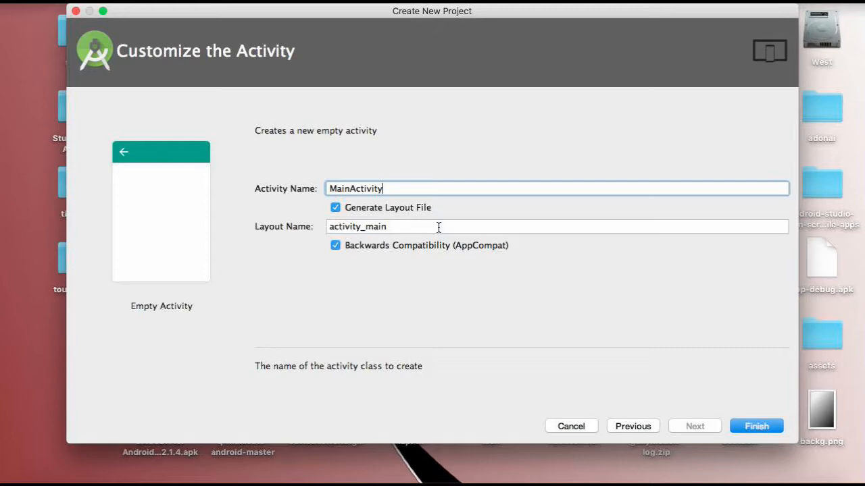
# Finish the wizard so the MyFirstApp project is created and opens in the IDE.
pyautogui.click(570, 427)
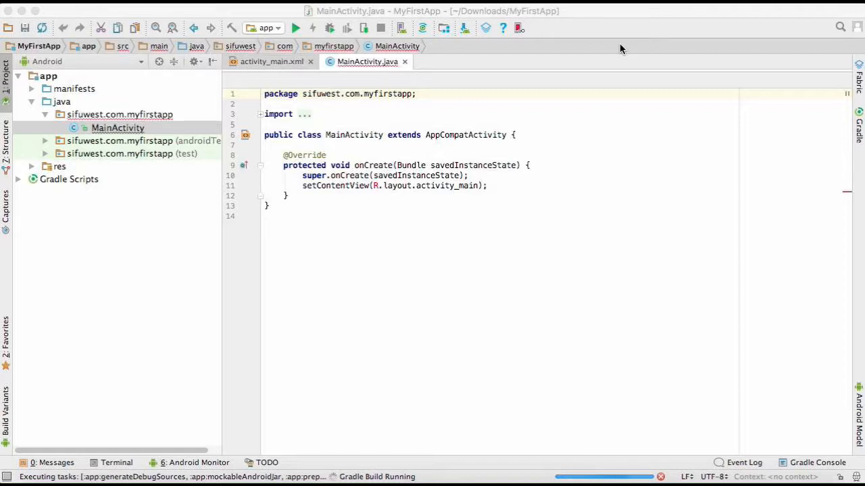
# View the app's AndroidManifest.xml and close it again.
pyautogui.click(621, 48)
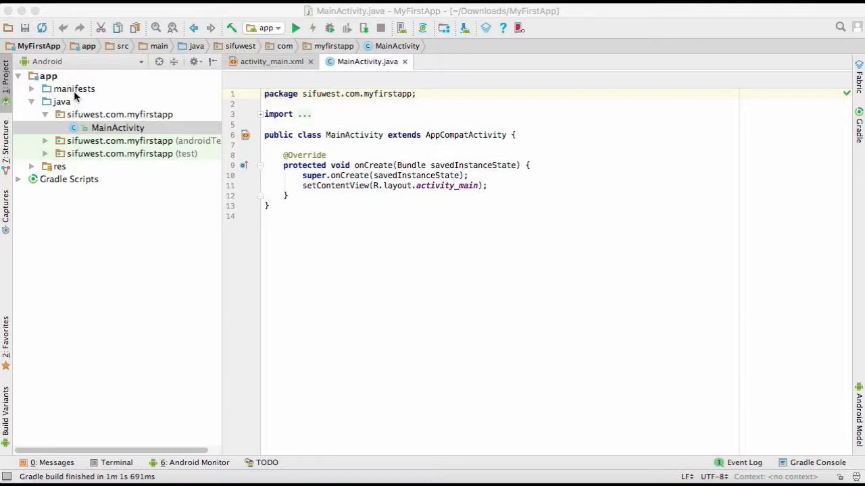
pyautogui.doubleClick(73, 88)
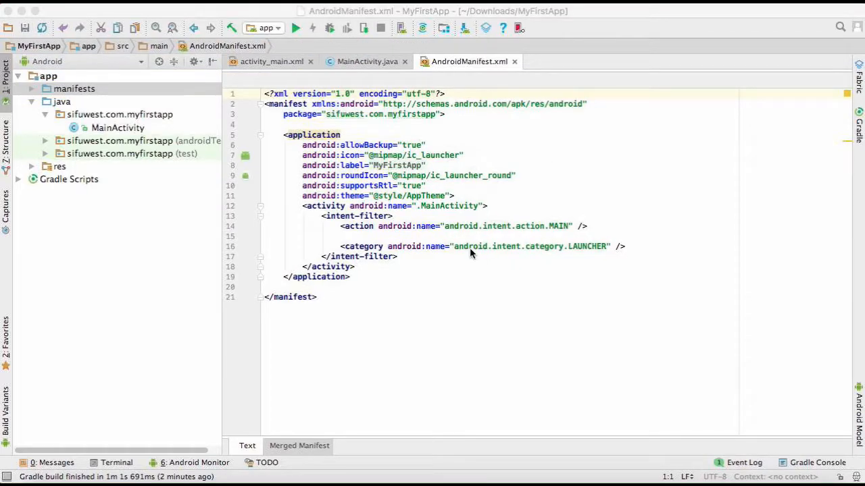
pyautogui.moveTo(453, 57)
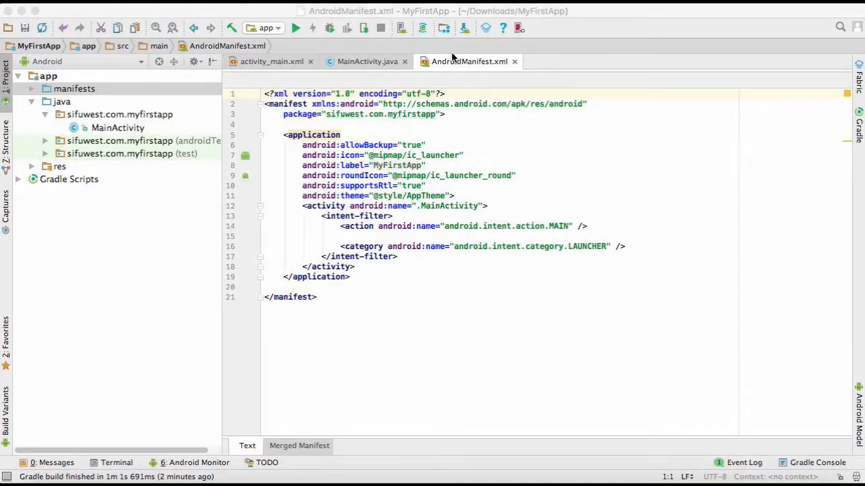
pyautogui.click(367, 62)
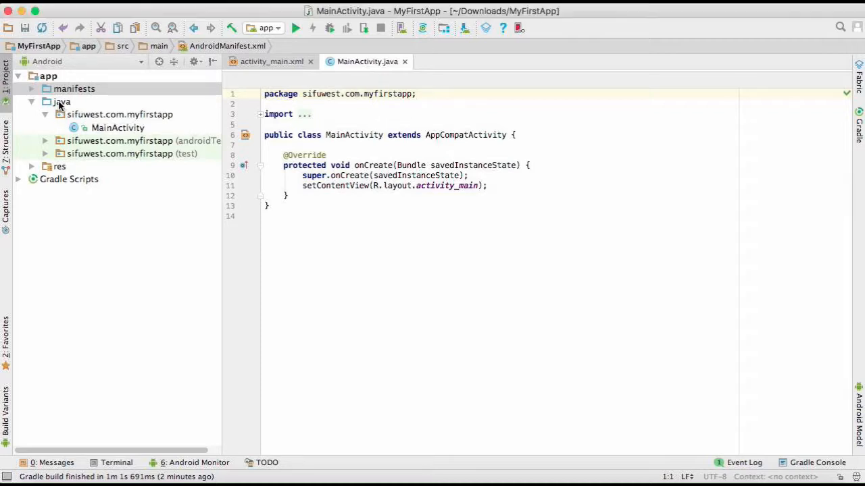
# Browse the java package and res folders, selecting the MainActivity class.
pyautogui.click(62, 102)
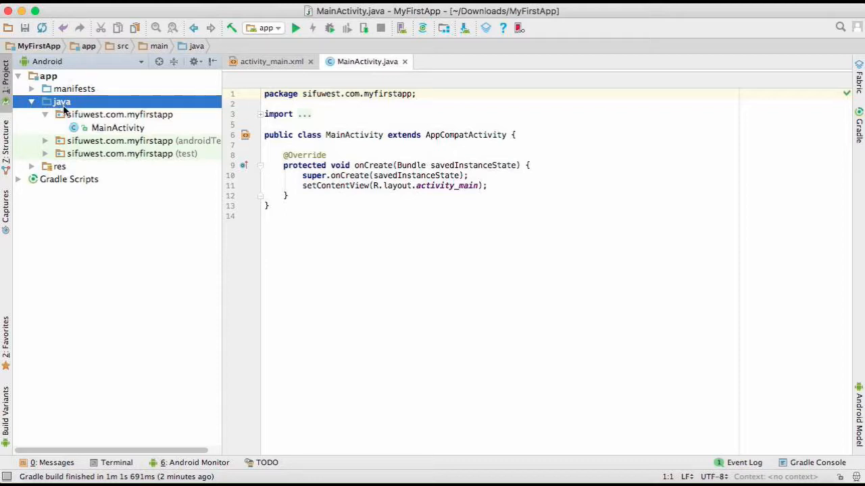
pyautogui.click(120, 114)
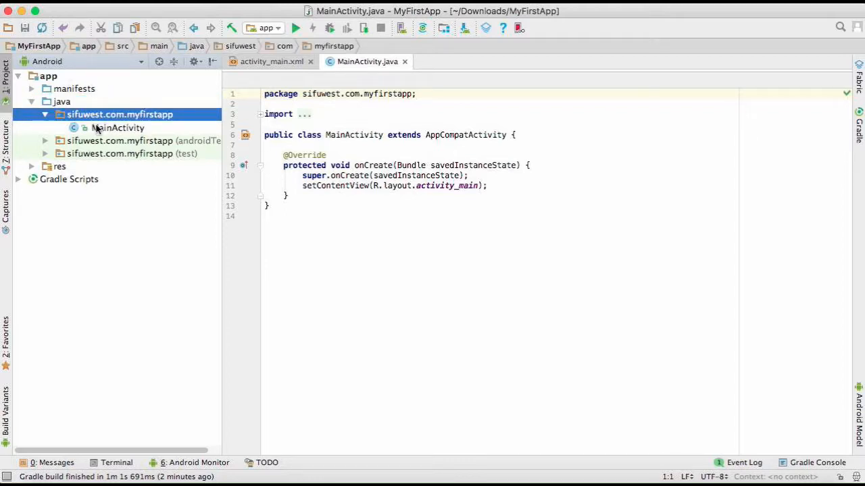
pyautogui.click(117, 128)
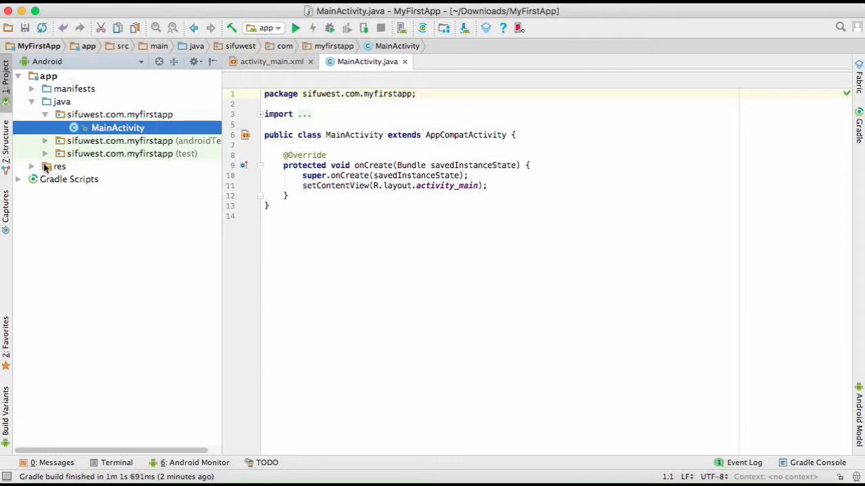
pyautogui.click(44, 166)
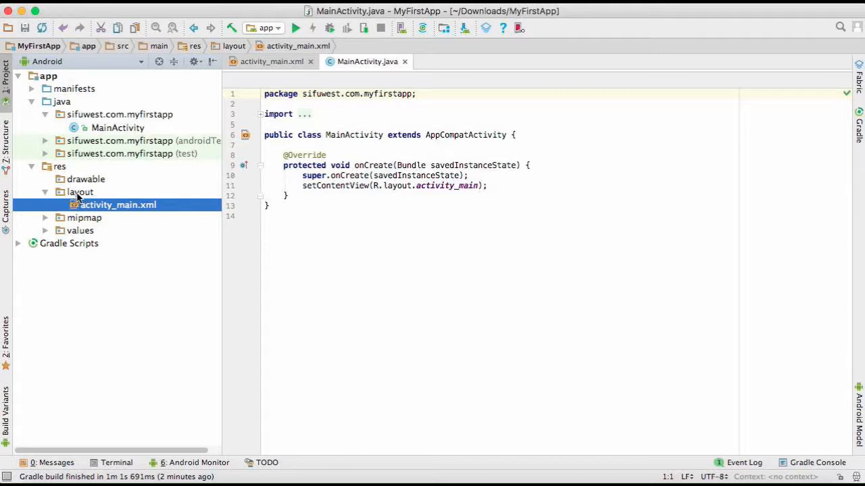
pyautogui.moveTo(134, 212)
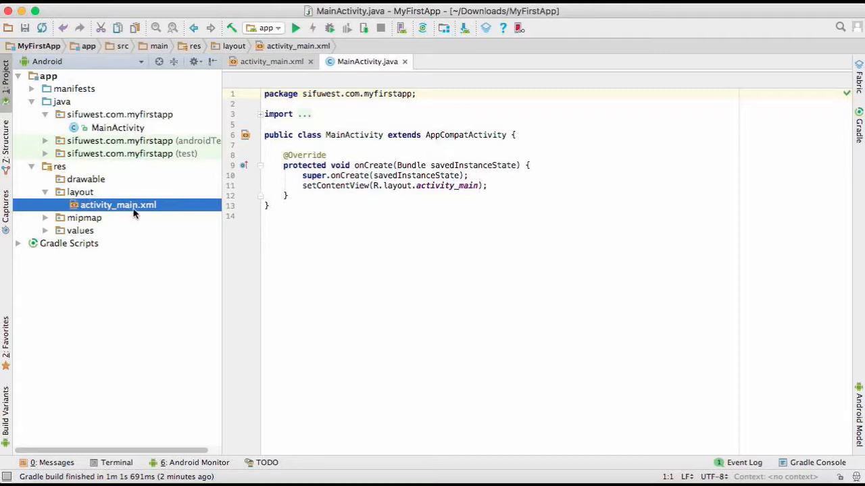
pyautogui.click(117, 128)
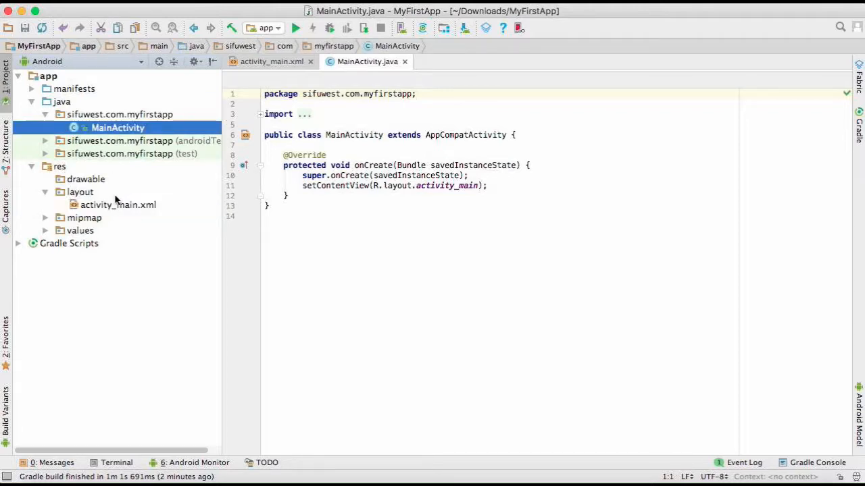
# Show the activity_main layout in the design editor with its Hello World! TextView.
pyautogui.click(272, 62)
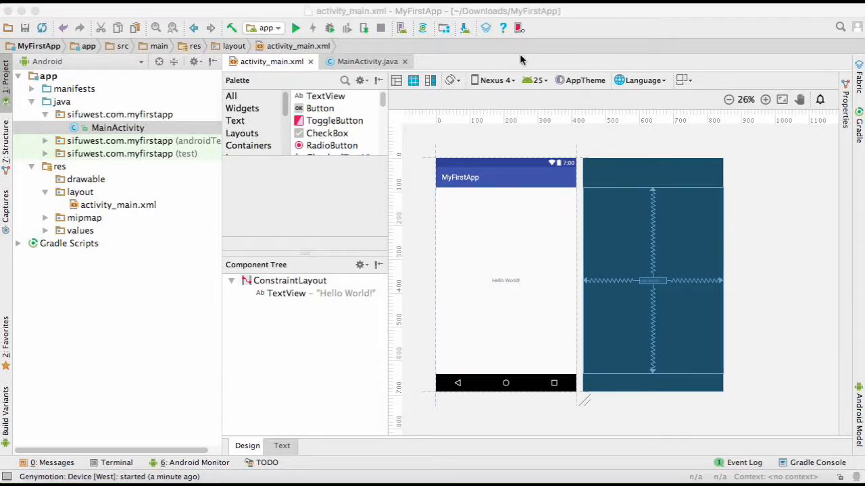
pyautogui.moveTo(493, 80)
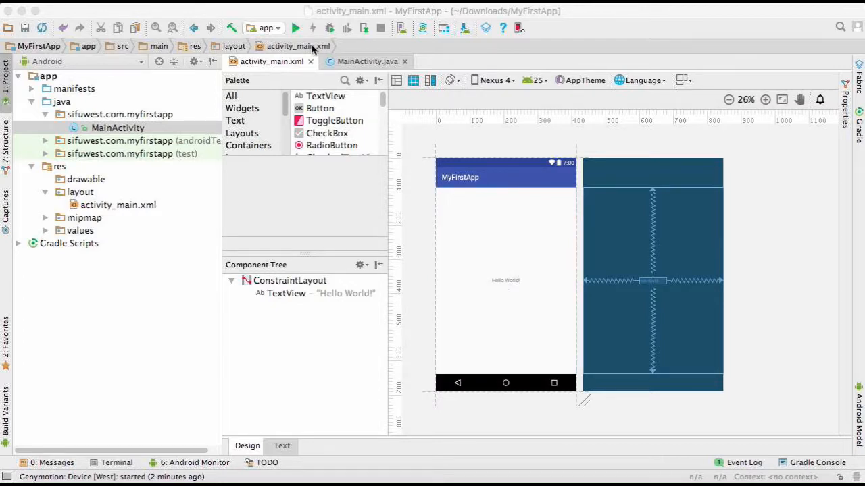
# Run MyFirstApp on the Genymotion West emulator, showing Hello World!
pyautogui.click(296, 27)
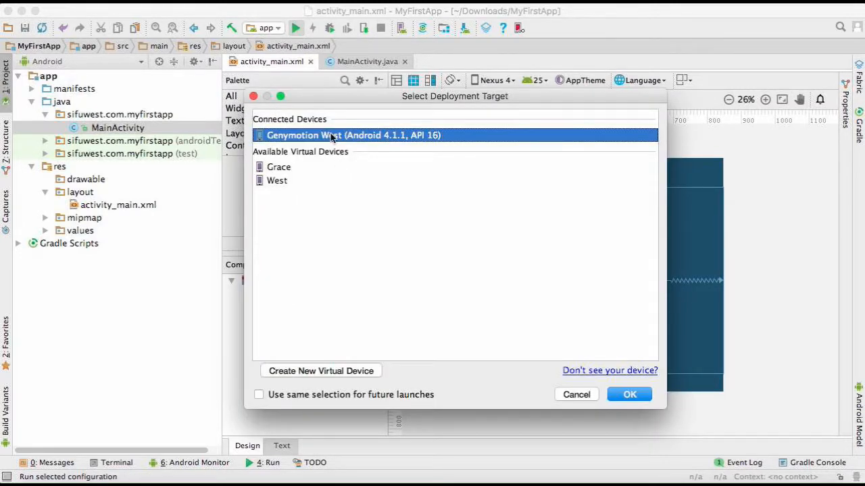
pyautogui.moveTo(299, 141)
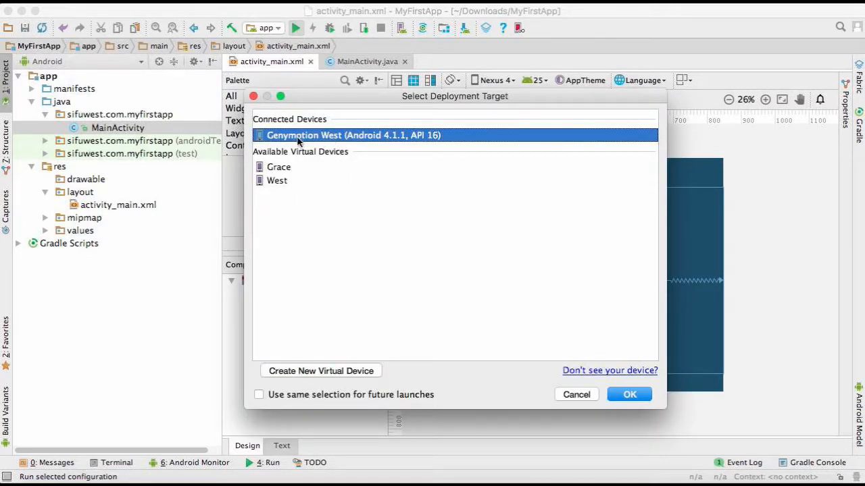
pyautogui.click(629, 395)
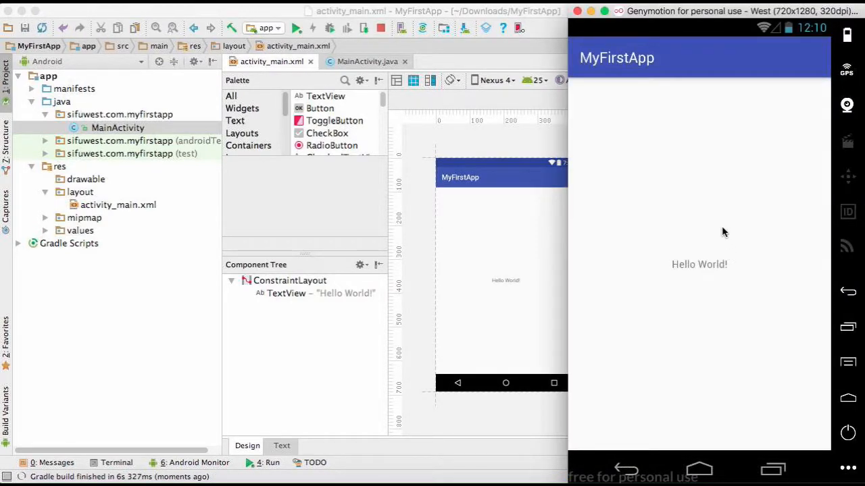
pyautogui.moveTo(672, 274)
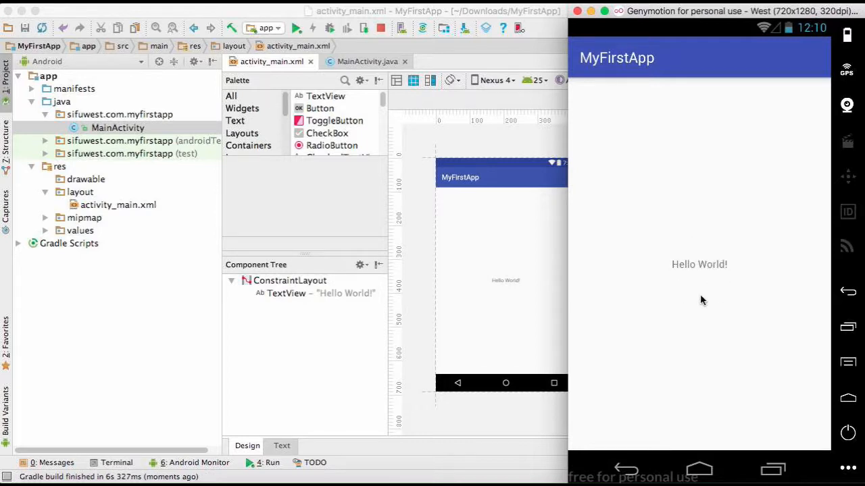
pyautogui.moveTo(346, 46)
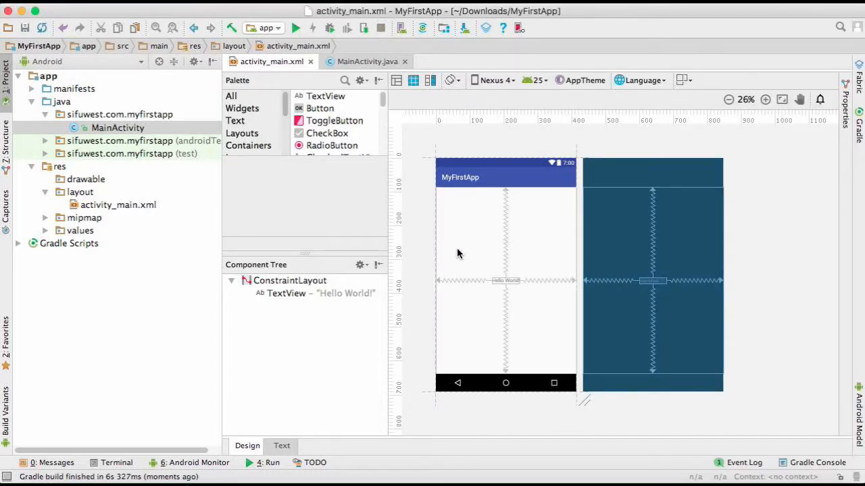
pyautogui.moveTo(441, 232)
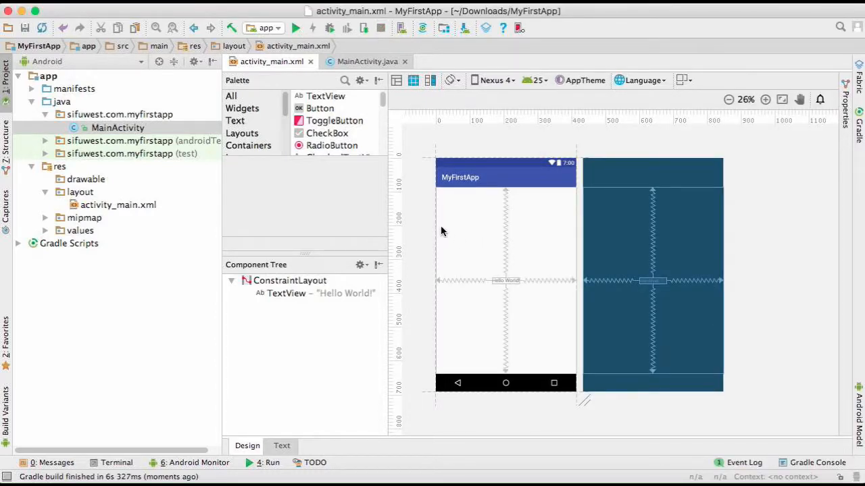
# Return to Android Studio and select the MainActivity class in the Project panel.
pyautogui.click(117, 128)
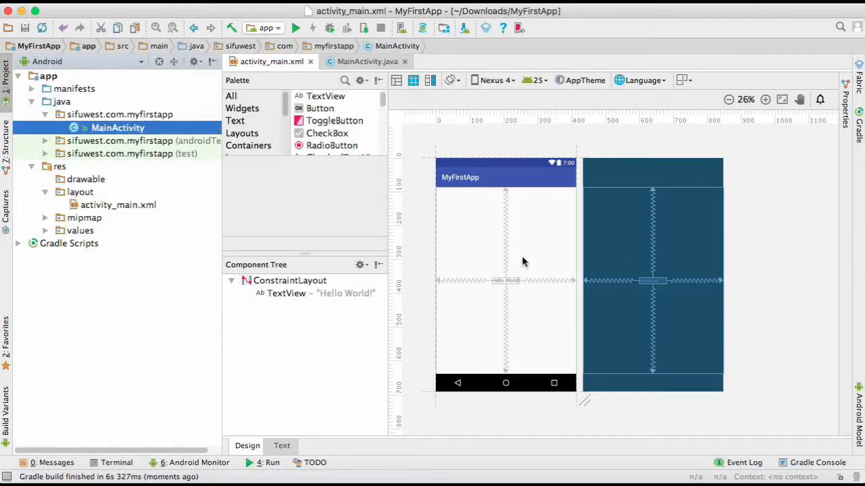
pyautogui.moveTo(522, 258)
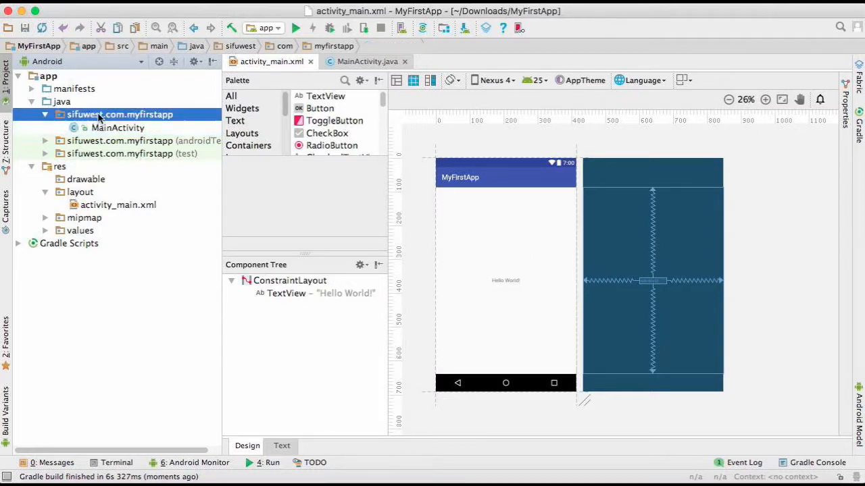
# Add a new Empty Activity Main2Activity with its activity_main2 layout to the app package.
pyautogui.rightClick(120, 115)
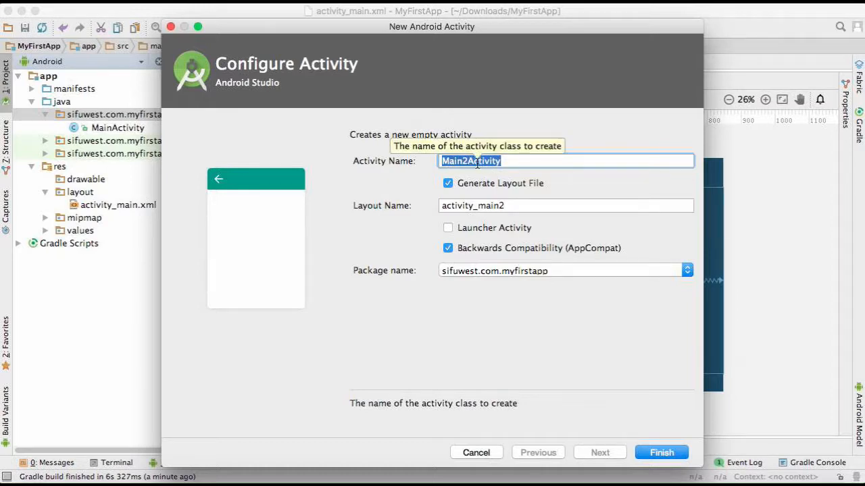
pyautogui.moveTo(662, 453)
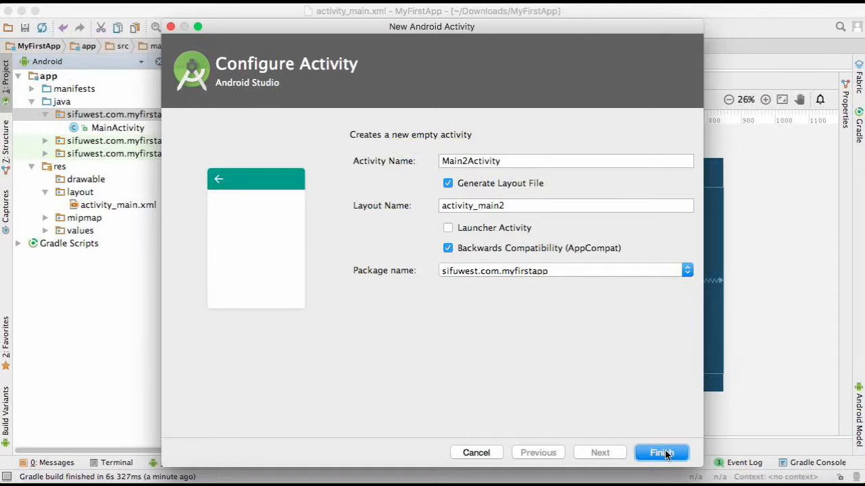
pyautogui.click(661, 453)
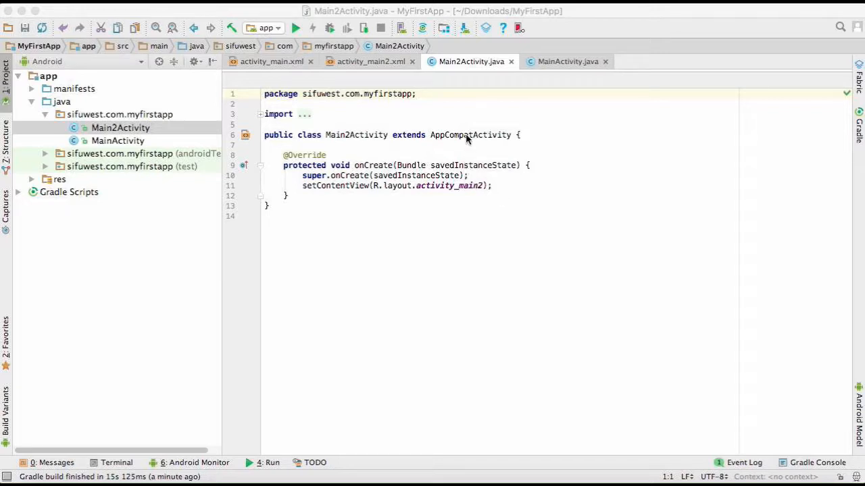
pyautogui.moveTo(370, 68)
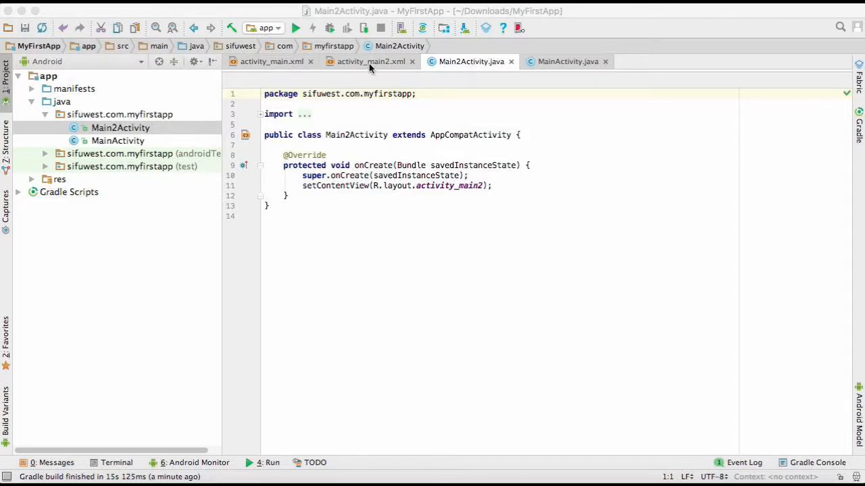
pyautogui.moveTo(369, 61)
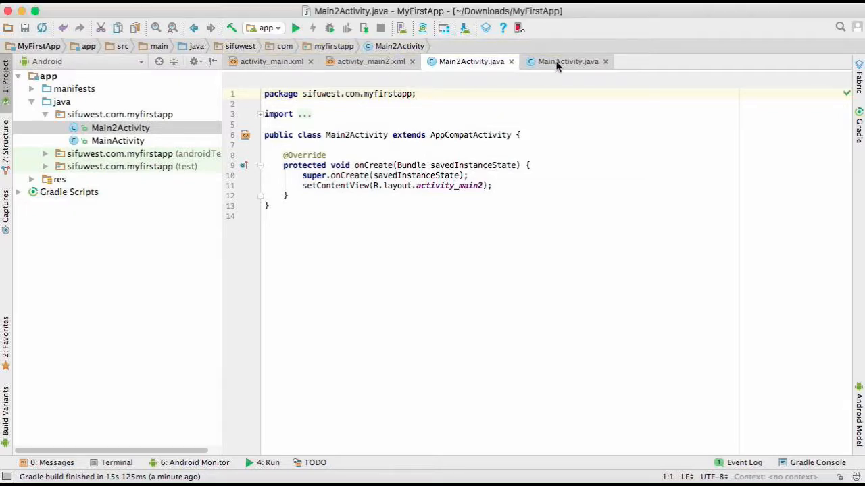
# Replace Hello World! in activity_main with a Name text field and a Button beside it.
pyautogui.click(567, 62)
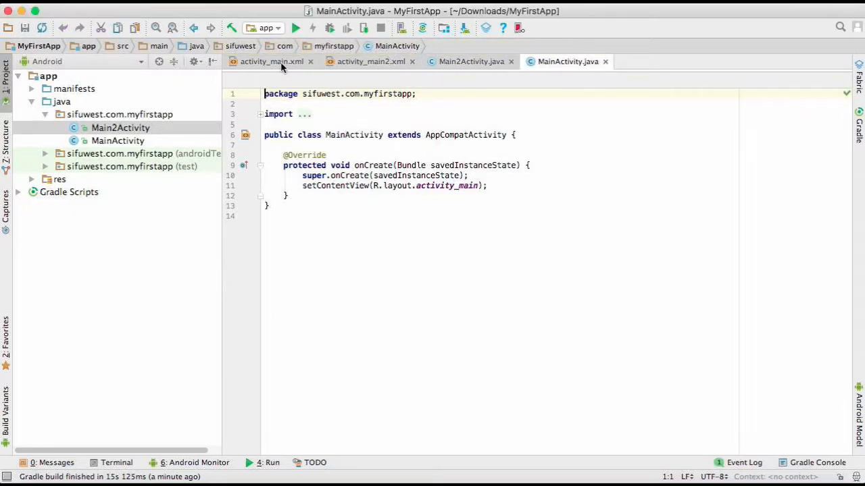
pyautogui.click(272, 62)
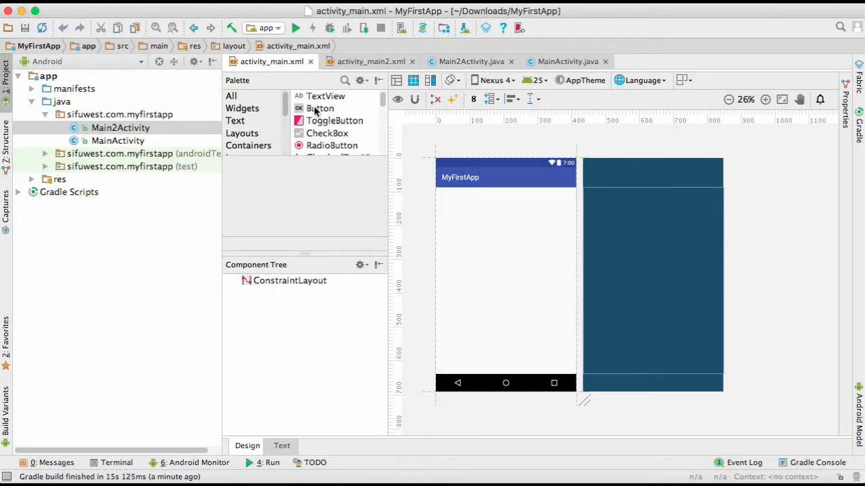
pyautogui.click(325, 96)
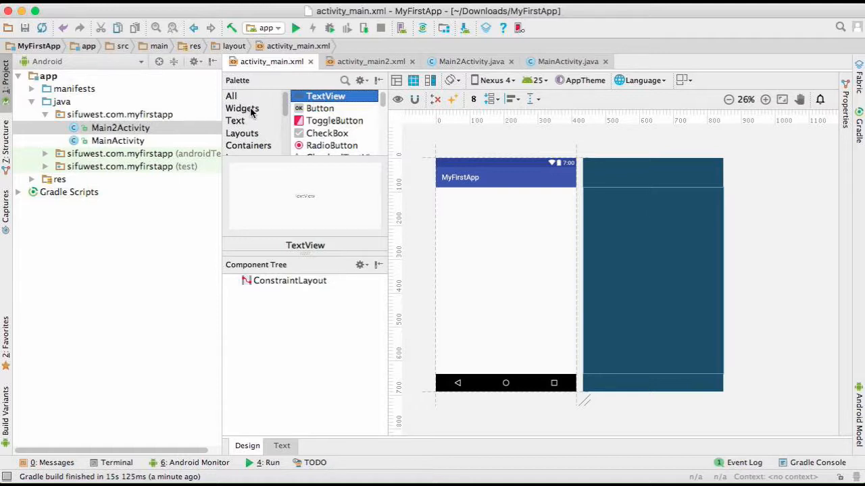
pyautogui.click(235, 121)
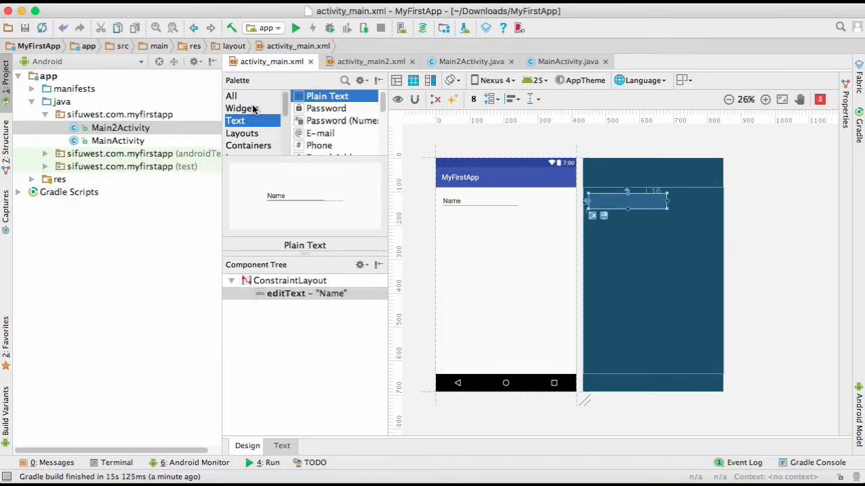
pyautogui.click(242, 108)
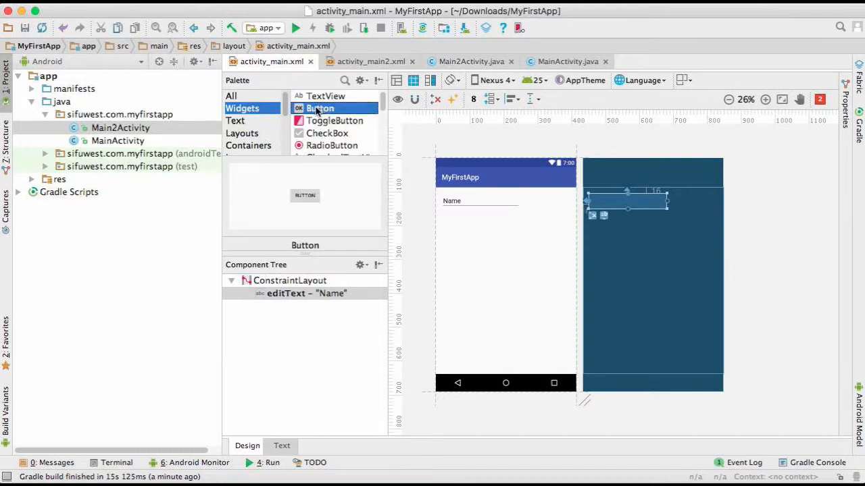
pyautogui.moveTo(319, 108); pyautogui.dragTo(546, 198)
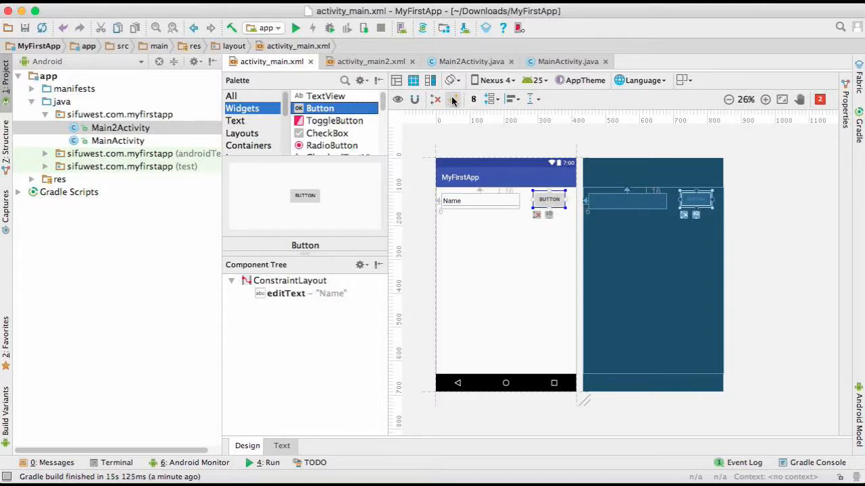
# Infer constraints for the new widgets and select the Name text field.
pyautogui.click(549, 199)
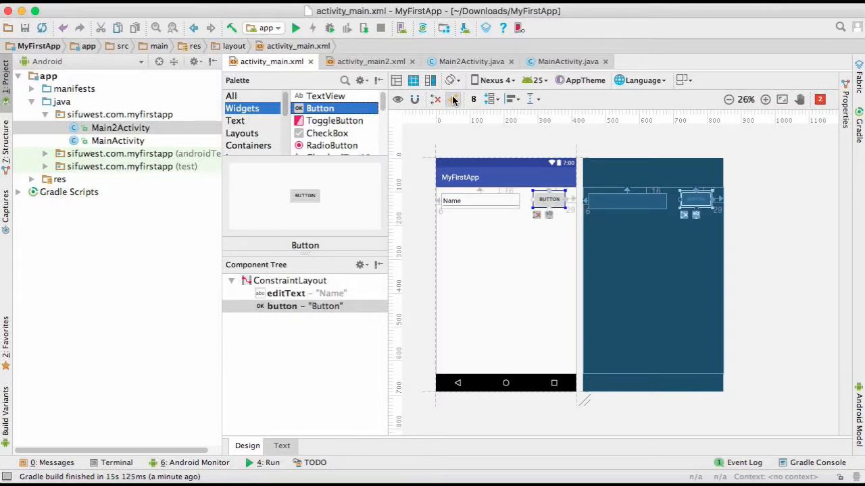
pyautogui.moveTo(452, 100)
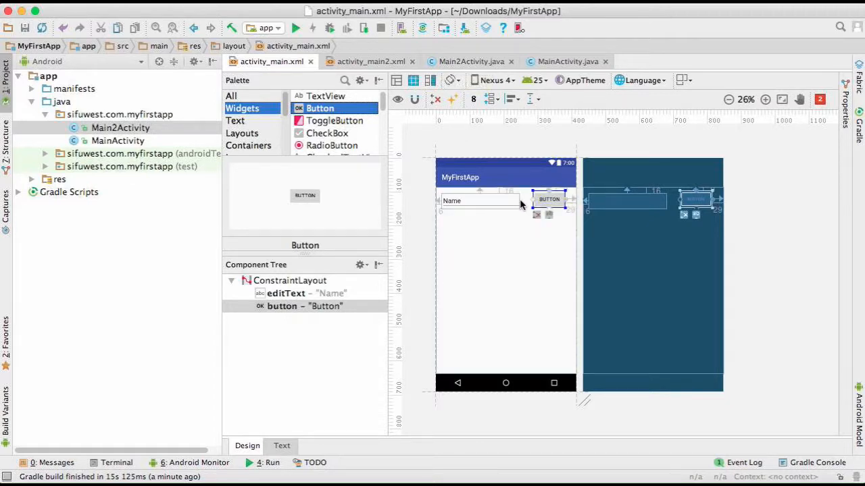
pyautogui.click(480, 201)
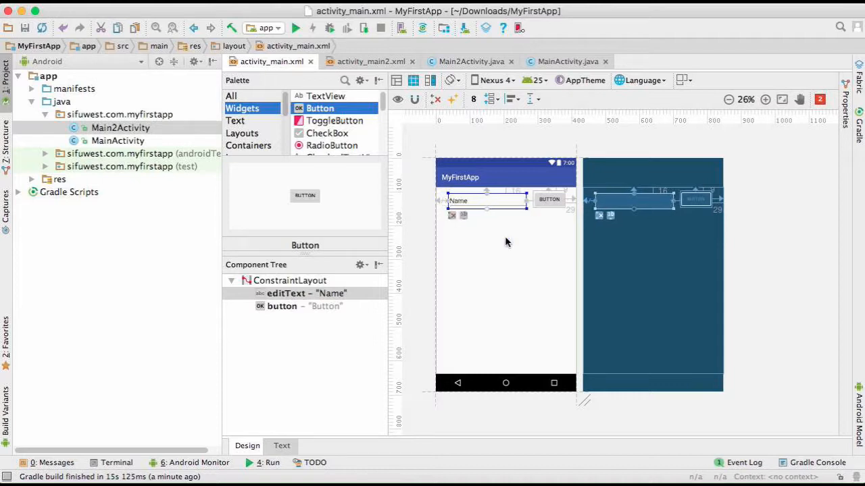
pyautogui.moveTo(490, 237)
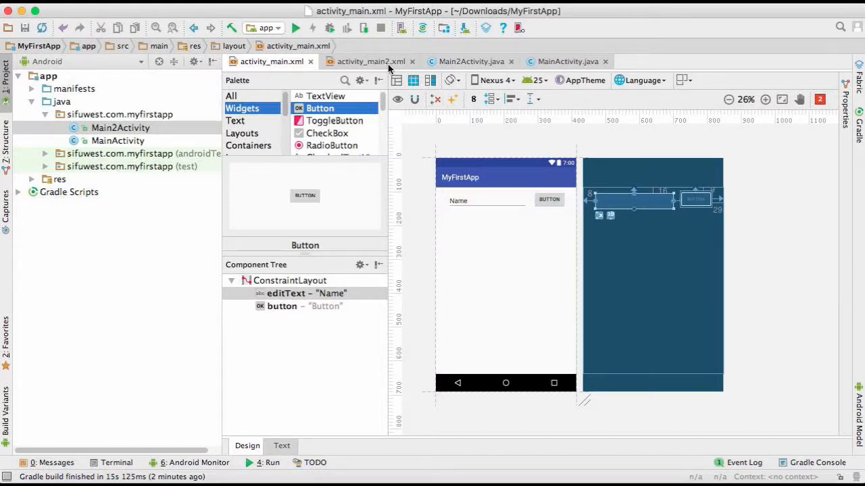
# Add an empty public void clickListen(View v) method to MainActivity.java.
pyautogui.click(481, 200)
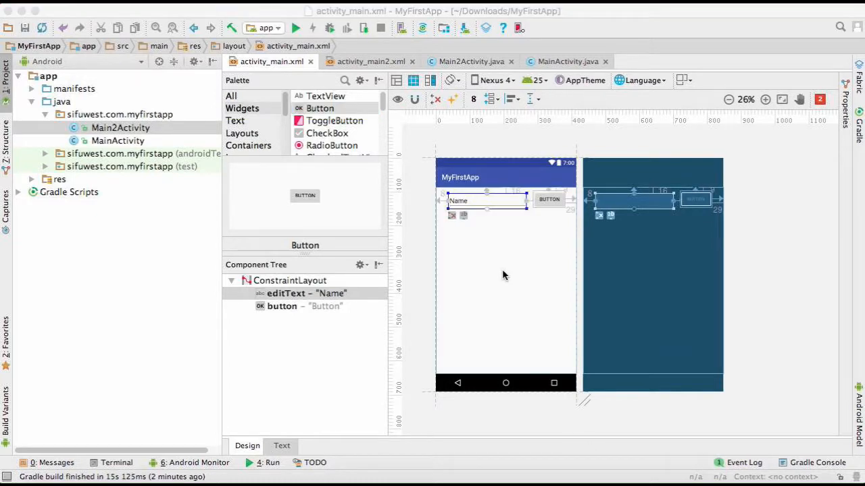
pyautogui.moveTo(537, 190)
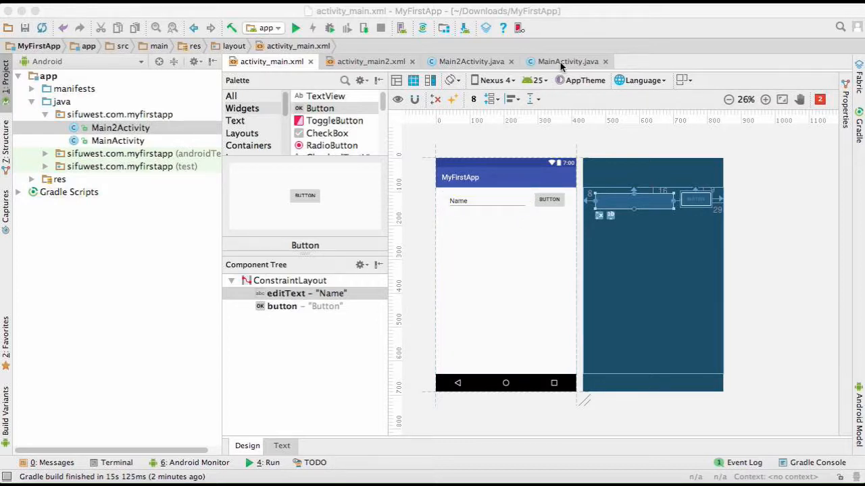
pyautogui.click(568, 62)
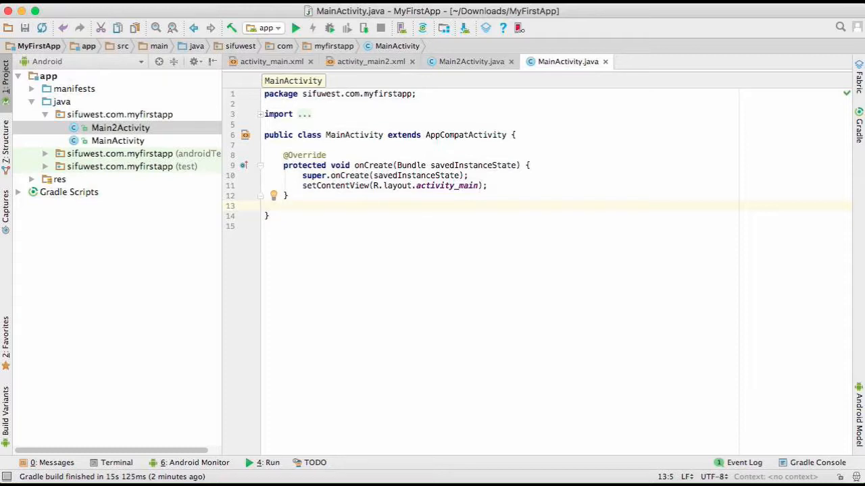
pyautogui.write('public void')
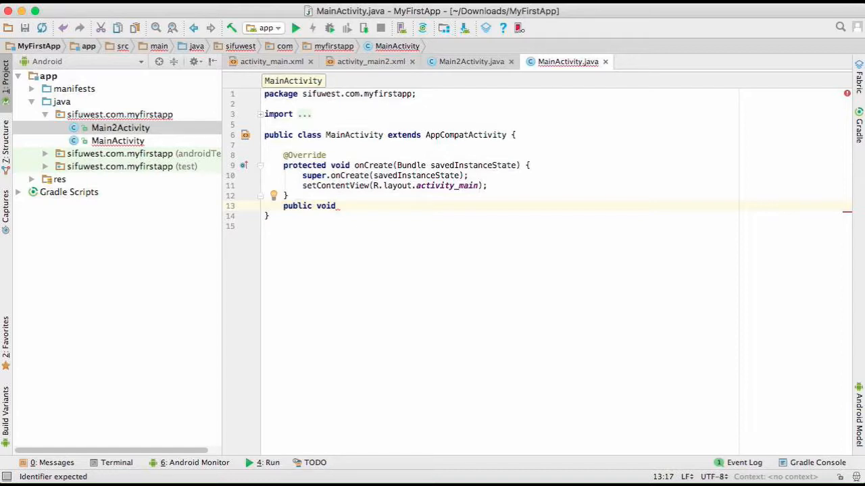
pyautogui.write('click')
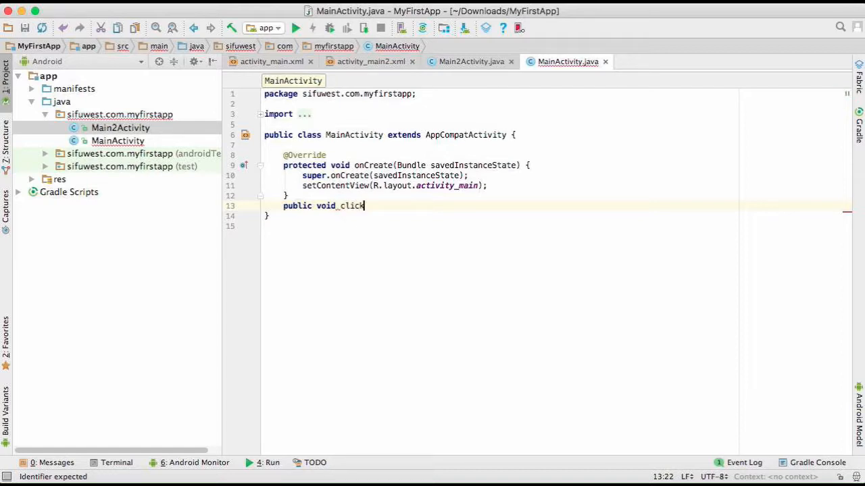
pyautogui.write('Listen')
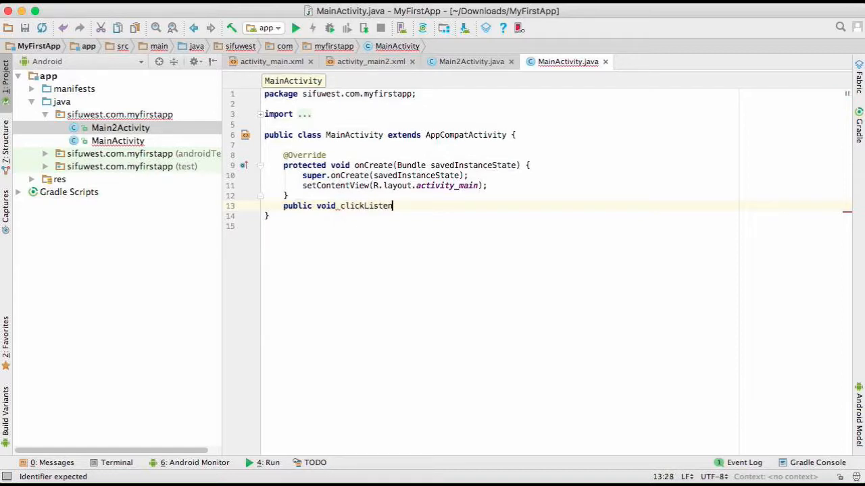
pyautogui.write('(){')
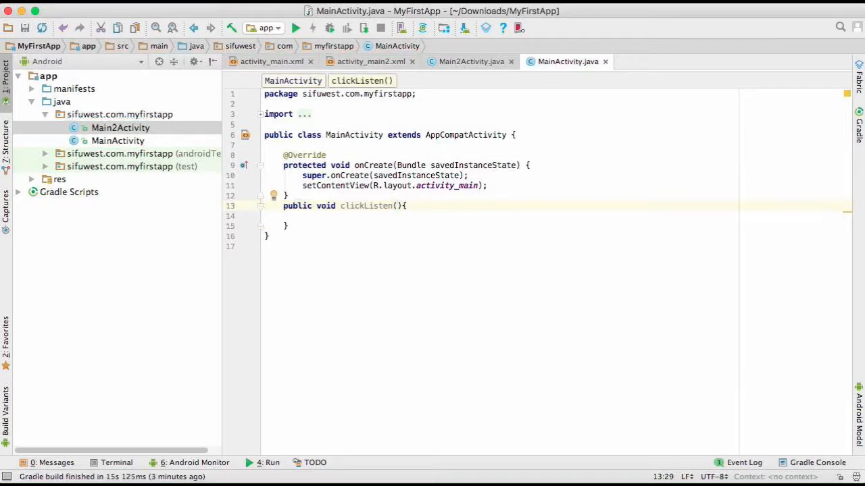
pyautogui.write('View v')
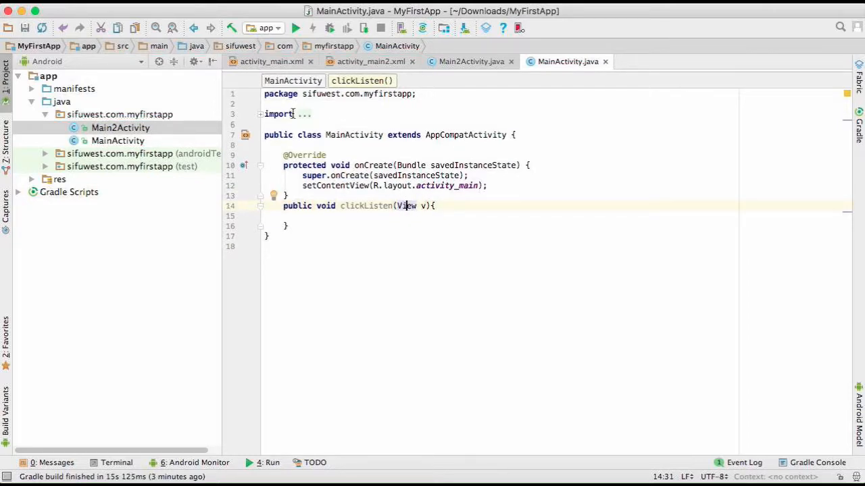
# Expand the collapsed imports to confirm android.view.View was added.
pyautogui.click(260, 114)
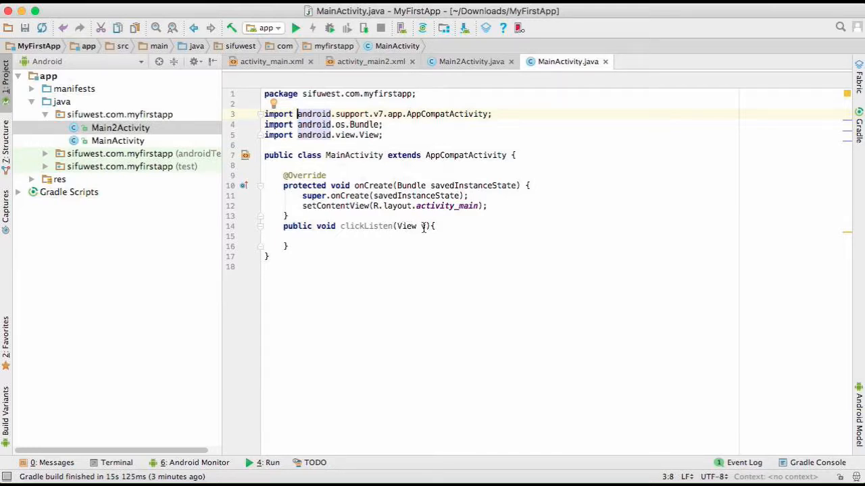
pyautogui.click(272, 62)
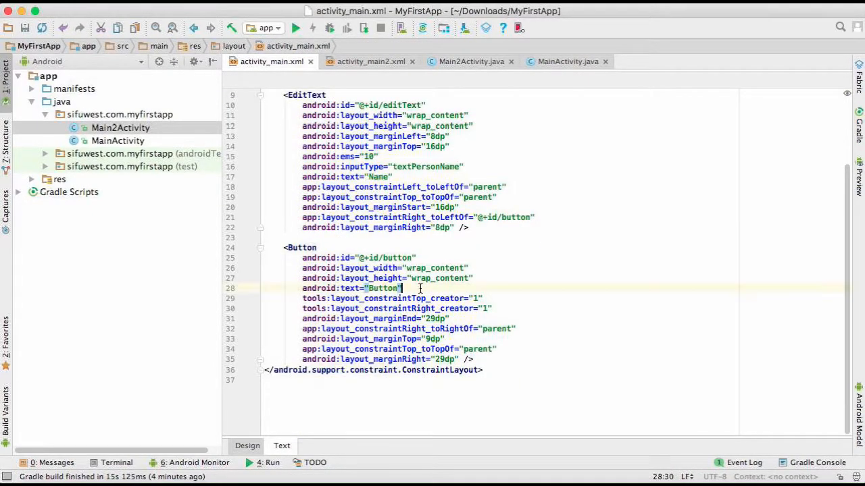
# Set the Button's android:onClick attribute to clickListen in activity_main.xml.
pyautogui.write('a')
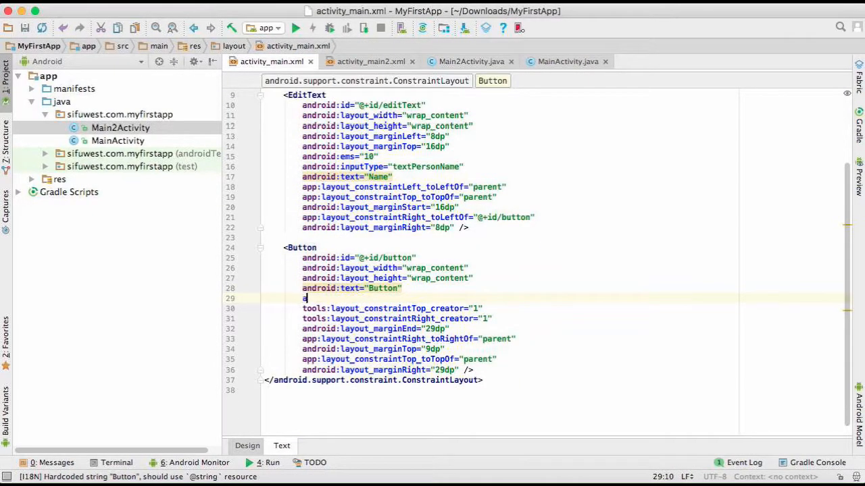
pyautogui.write('ndroid:on')
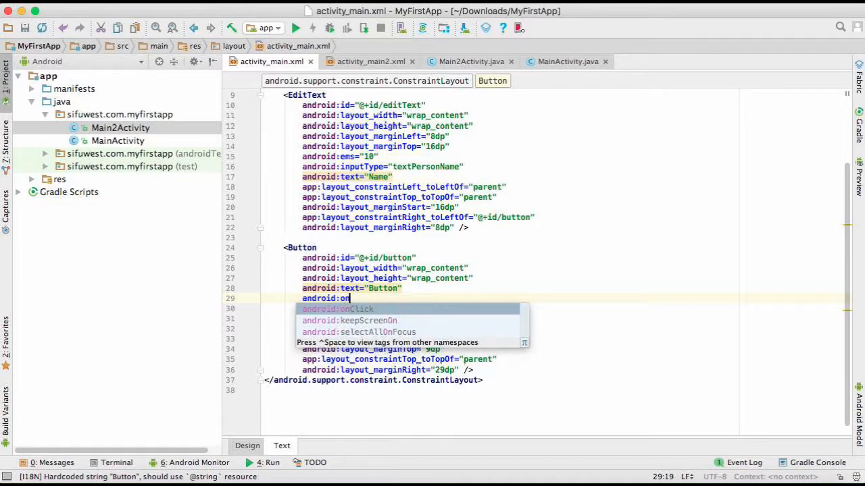
pyautogui.write('clickListener"')
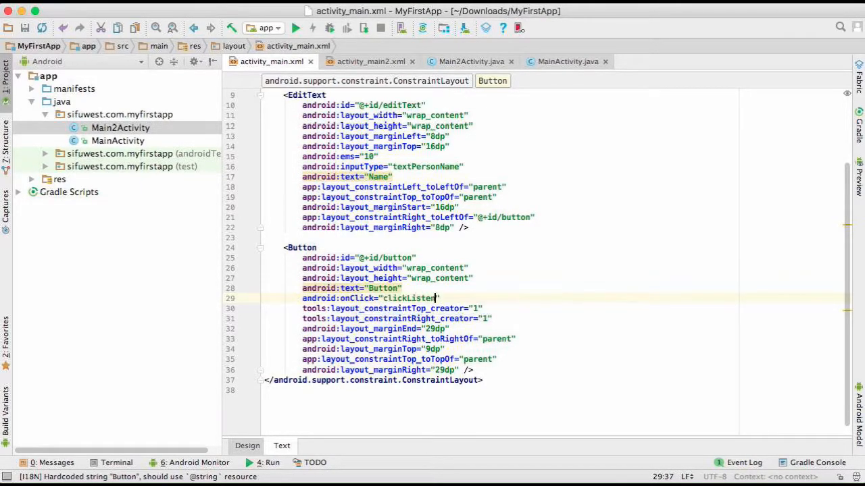
# Write Intent i = new Intent(MainActivity.this, Main2Activity.class); inside clickListen.
pyautogui.click(566, 61)
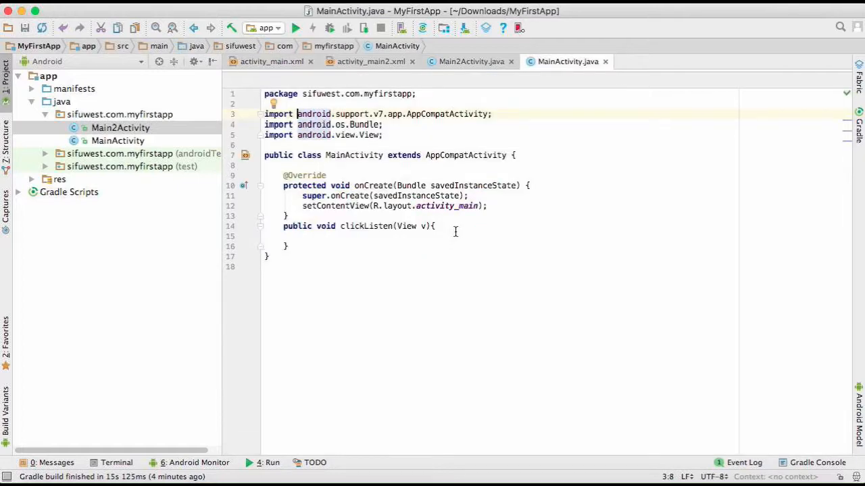
pyautogui.moveTo(455, 224)
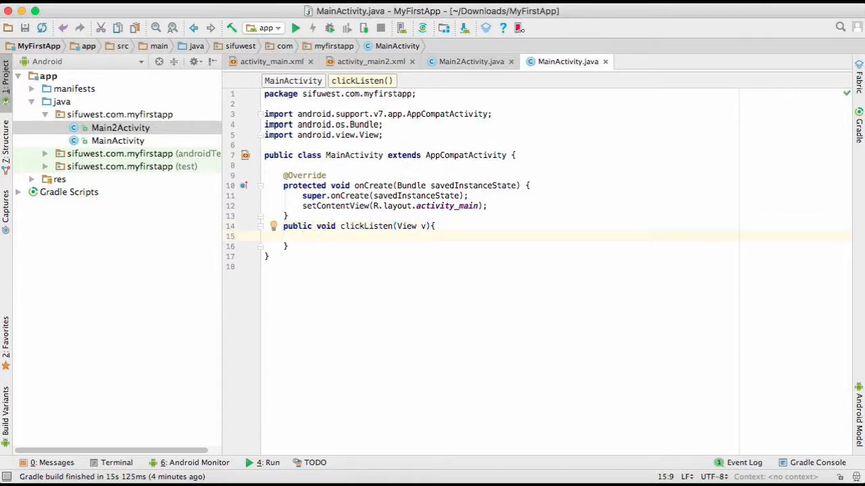
pyautogui.write('Intent i =')
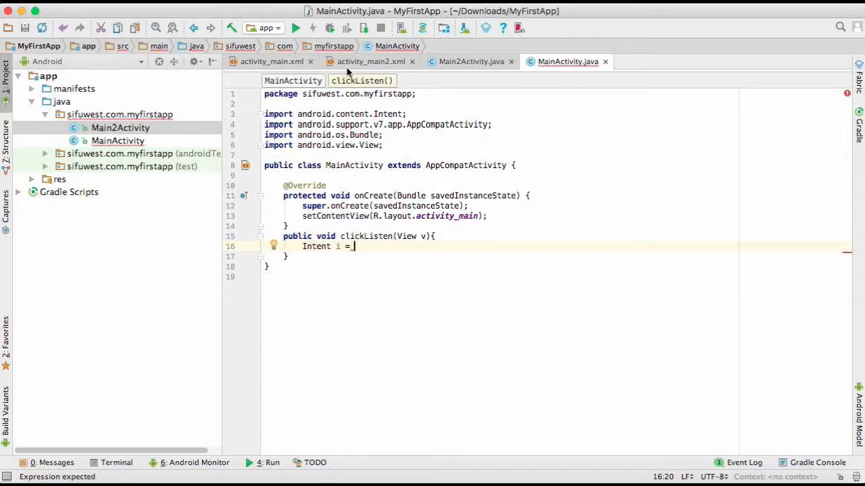
pyautogui.moveTo(516, 255)
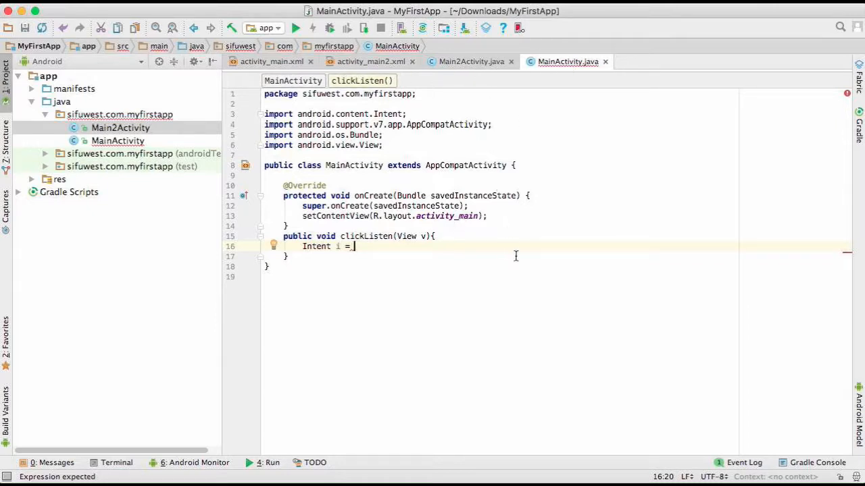
pyautogui.write('I')
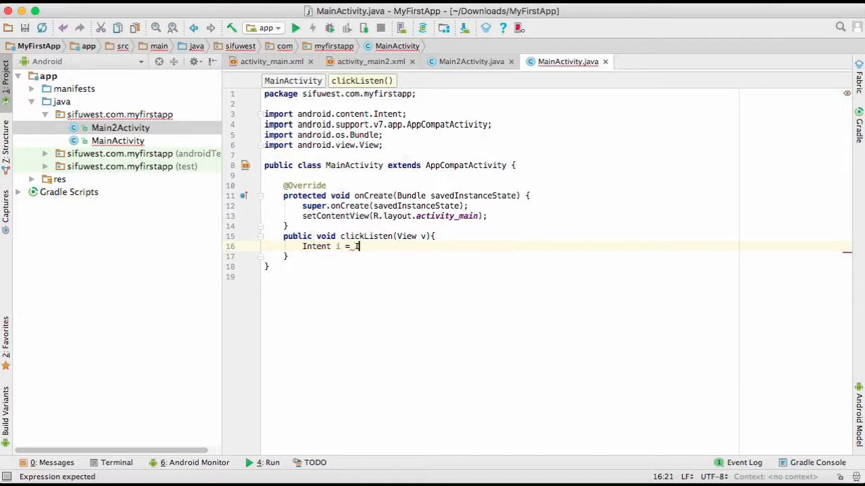
pyautogui.write('ntent')
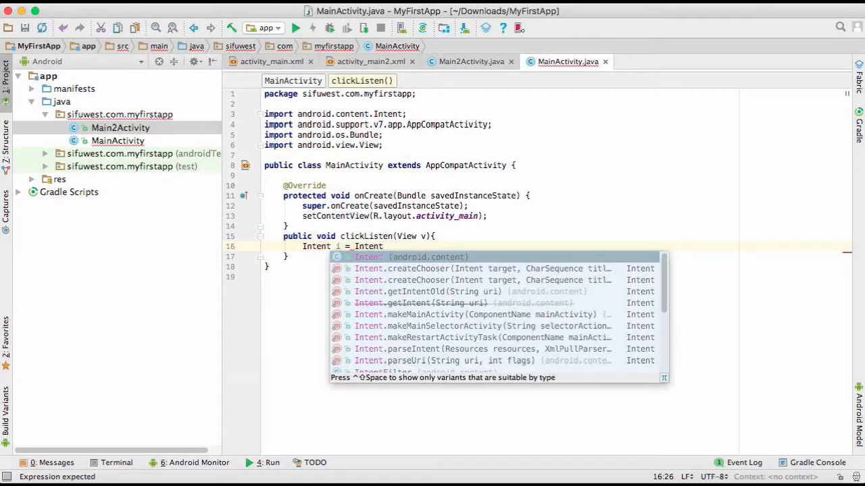
pyautogui.write('Intent()')
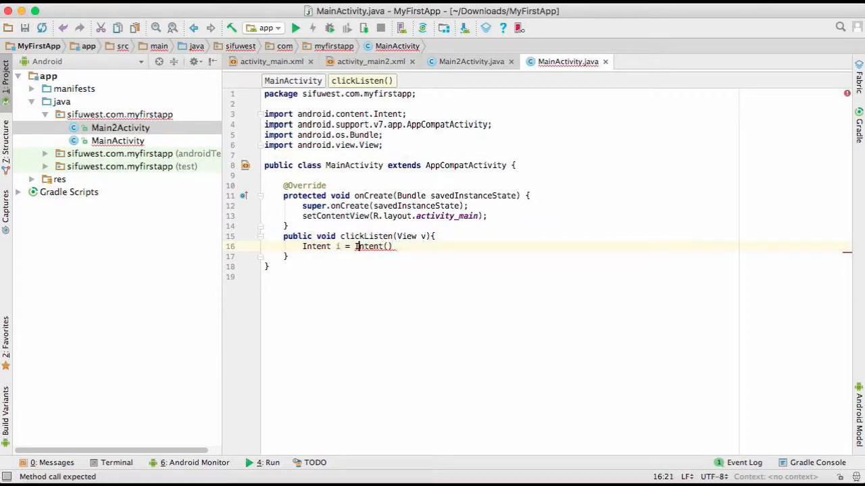
pyautogui.write('new')
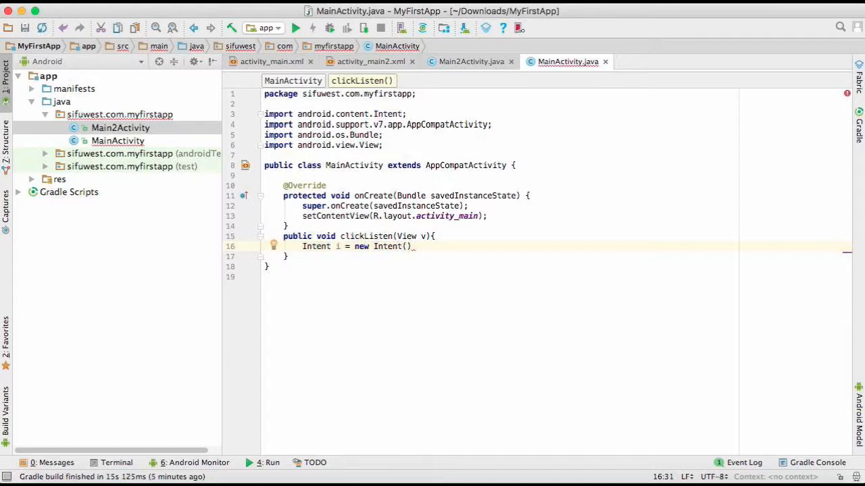
pyautogui.write('Main')
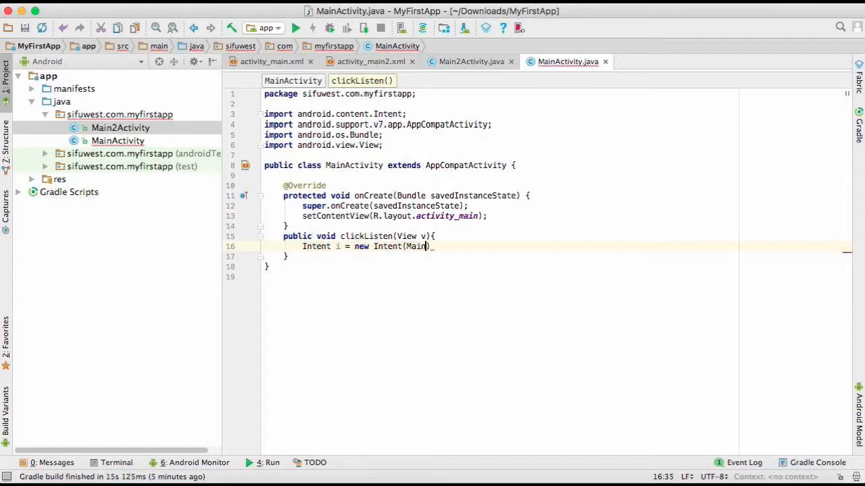
pyautogui.write('Activity)')
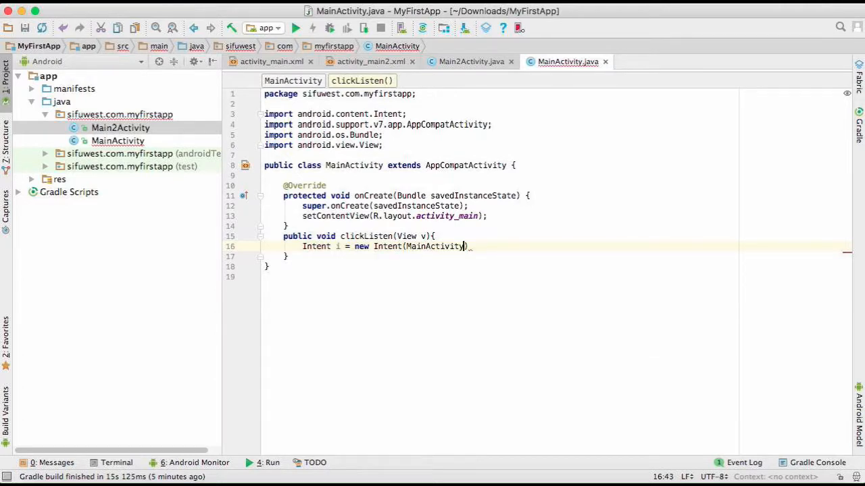
pyautogui.write('.this,')
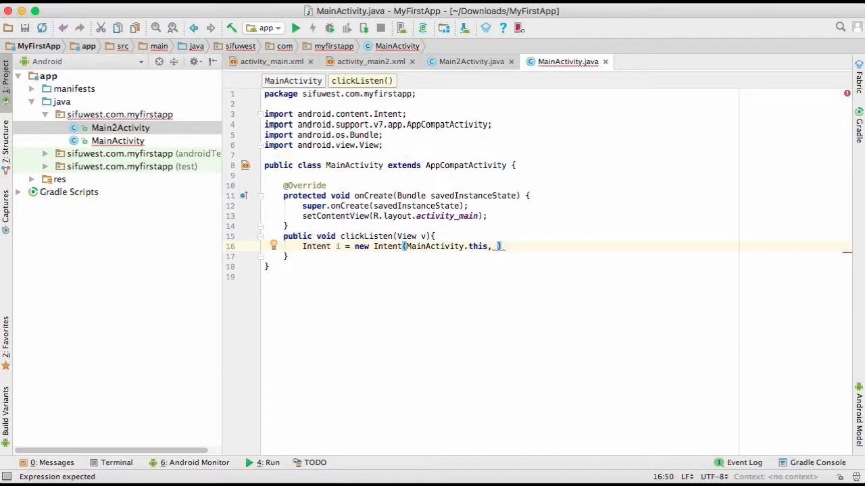
pyautogui.write('_Main2')
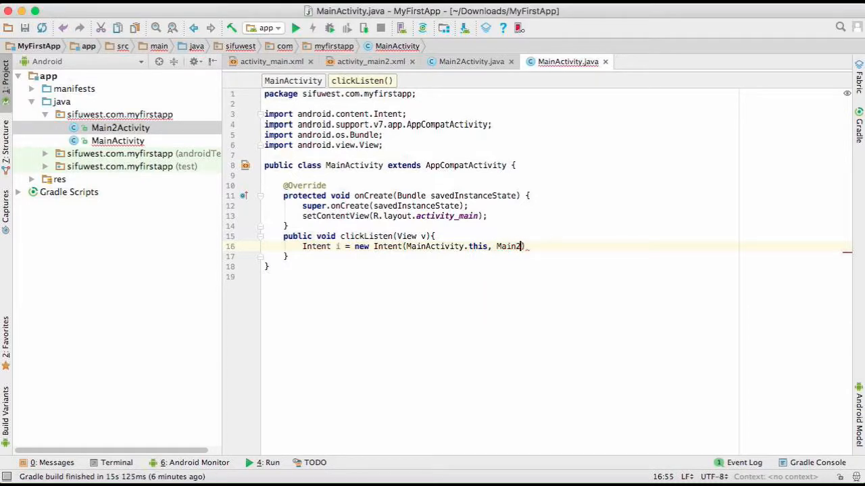
pyautogui.write('Activity.')
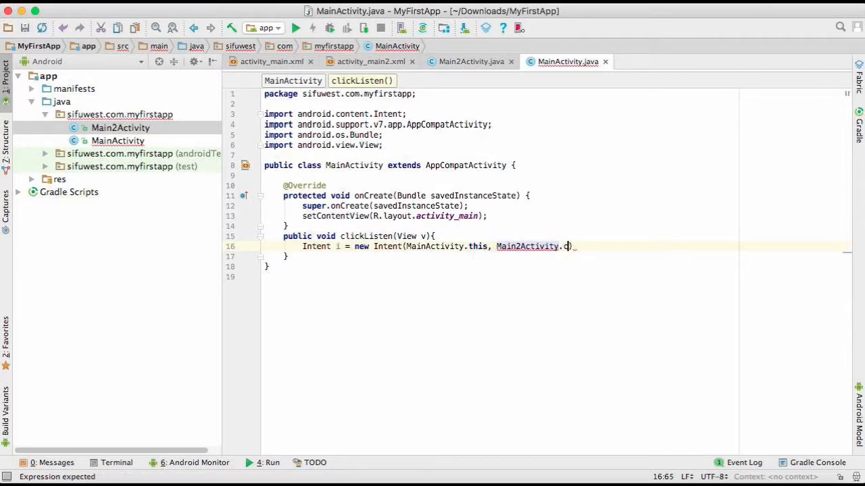
pyautogui.write('class);')
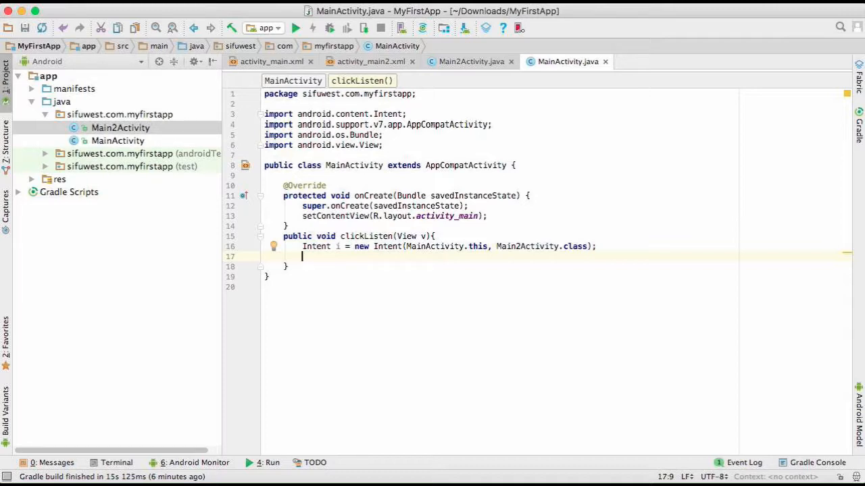
# Declare EditText editText found via findViewById(R.id...) in clickListen.
pyautogui.write('EditText')
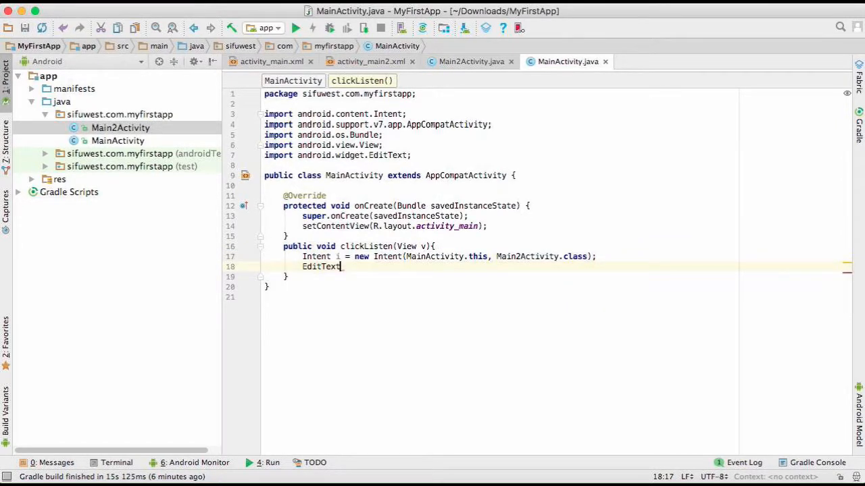
pyautogui.write('editText')
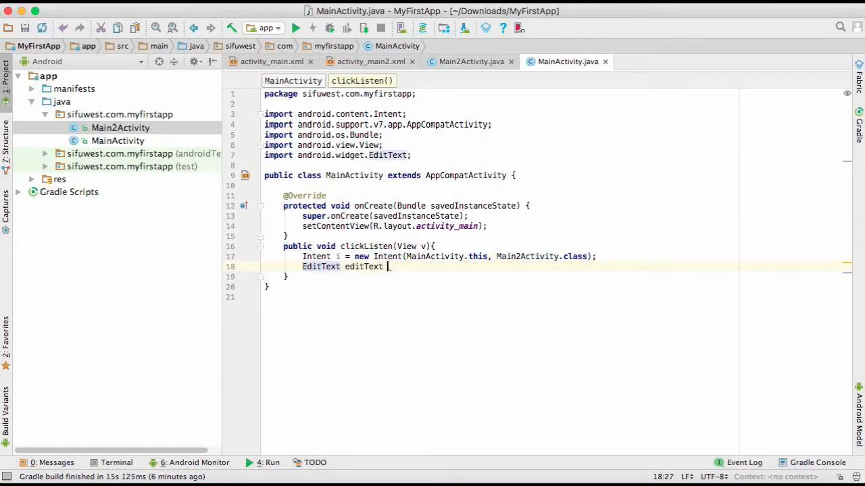
pyautogui.write('= ()')
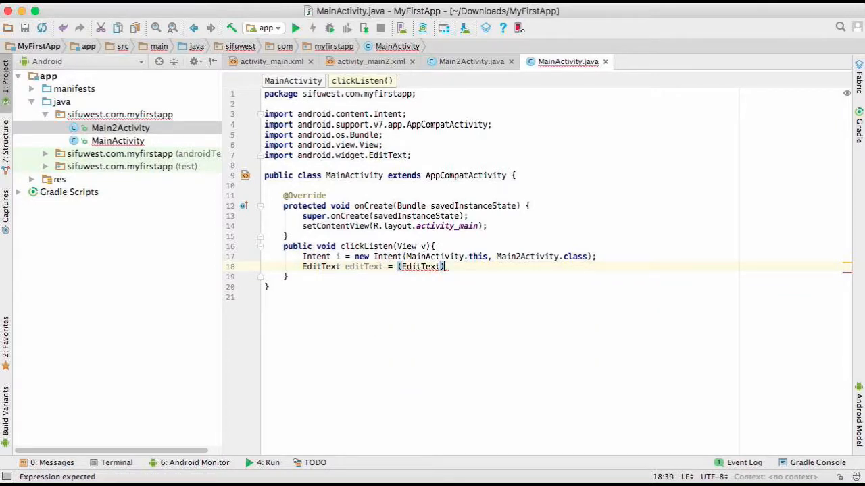
pyautogui.write('findViewById()')
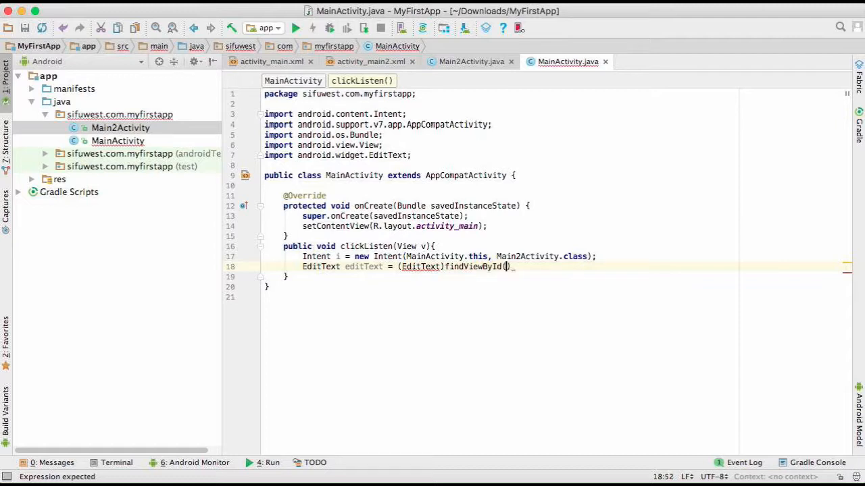
pyautogui.write('R.id.editText')
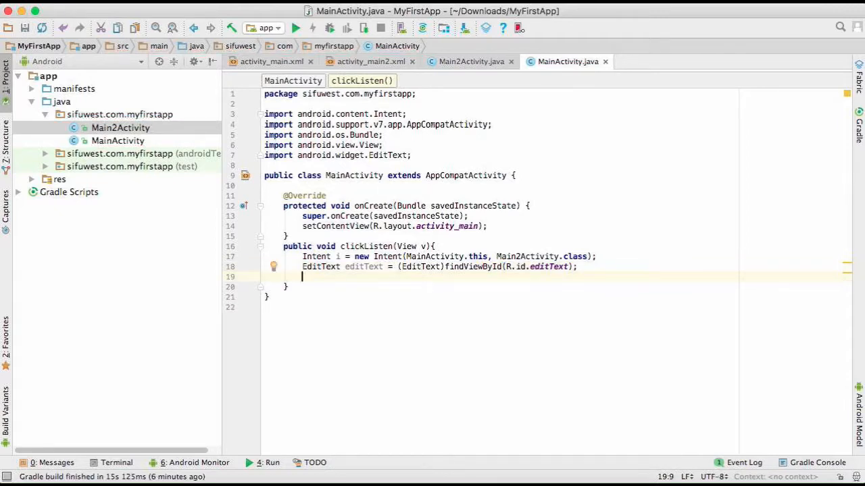
# Read the field into String message = editText.getText().toString();.
pyautogui.write('s')
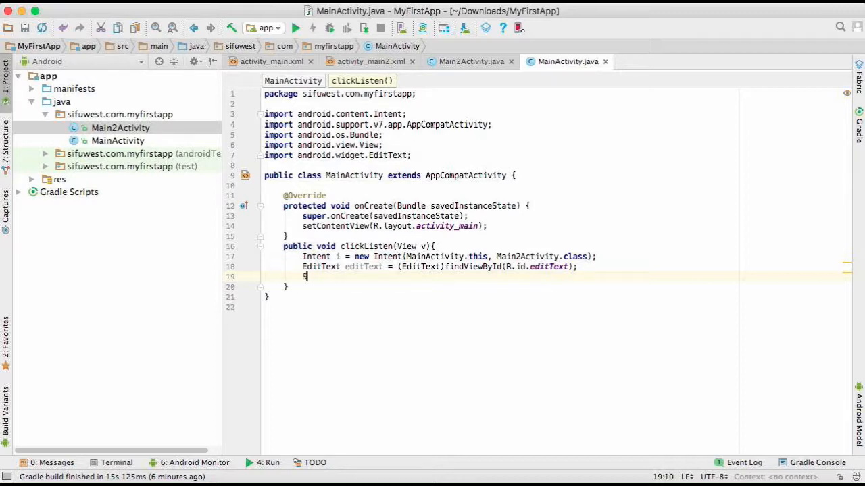
pyautogui.write('String_me')
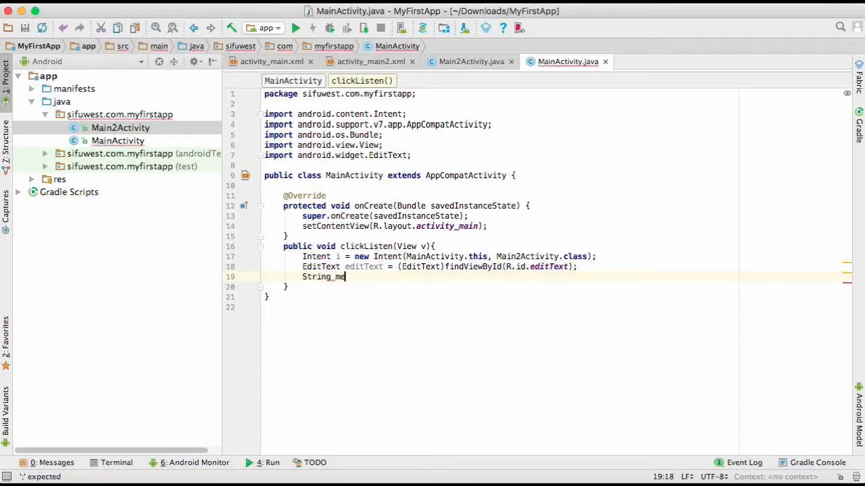
pyautogui.write('ssage')
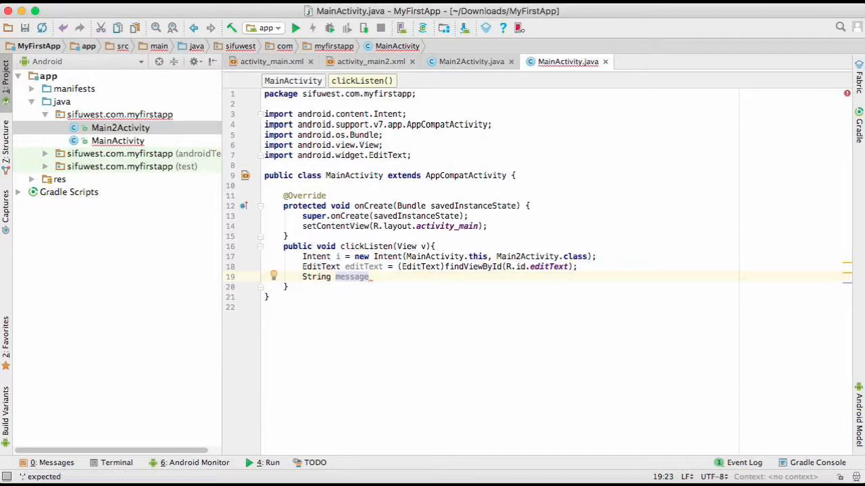
pyautogui.write('=')
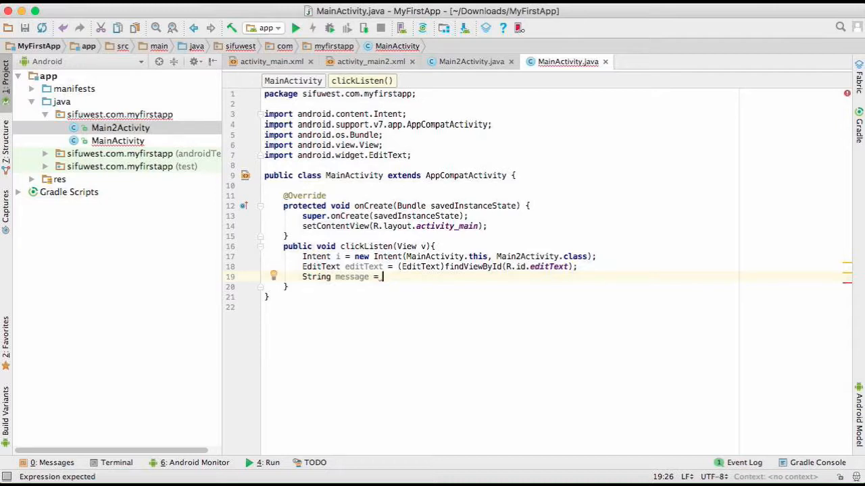
pyautogui.write('editText.')
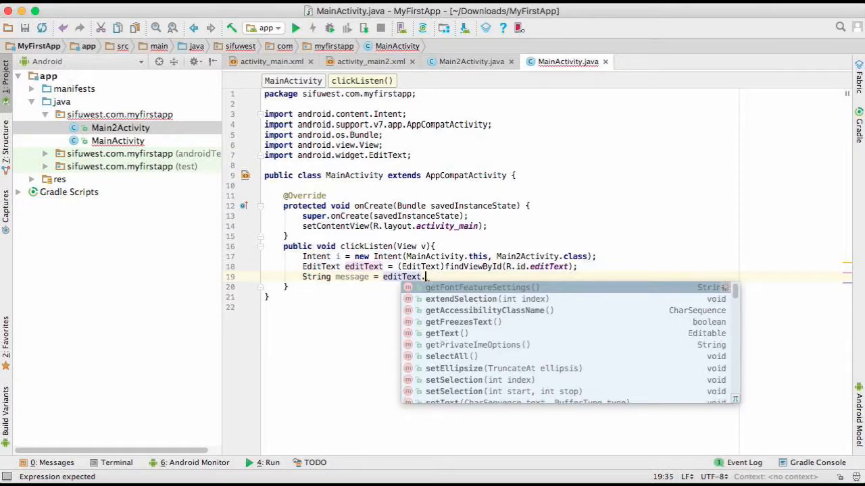
pyautogui.write('getText().toString();')
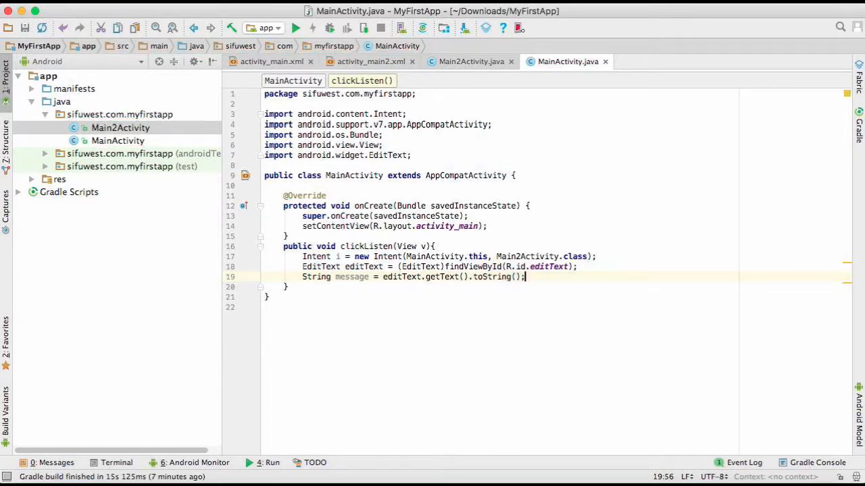
pyautogui.moveTo(531, 228)
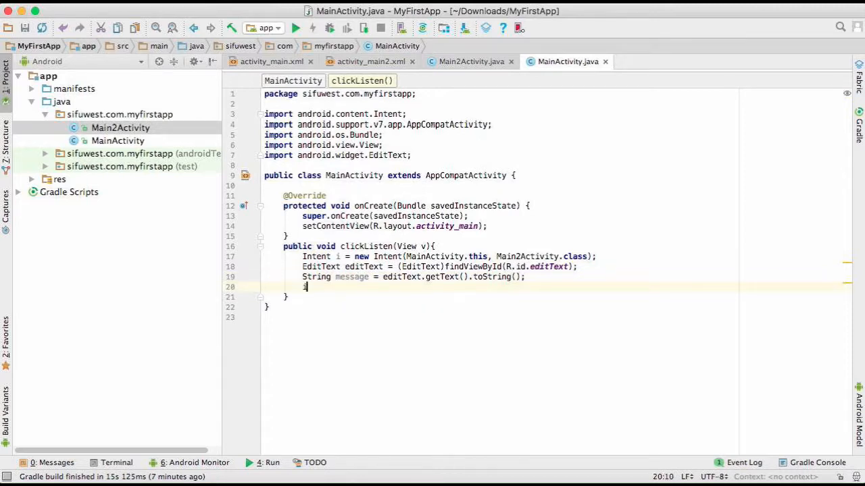
# Add i.putExtra(EXTRA_M, message); to clickListen.
pyautogui.write('inte')
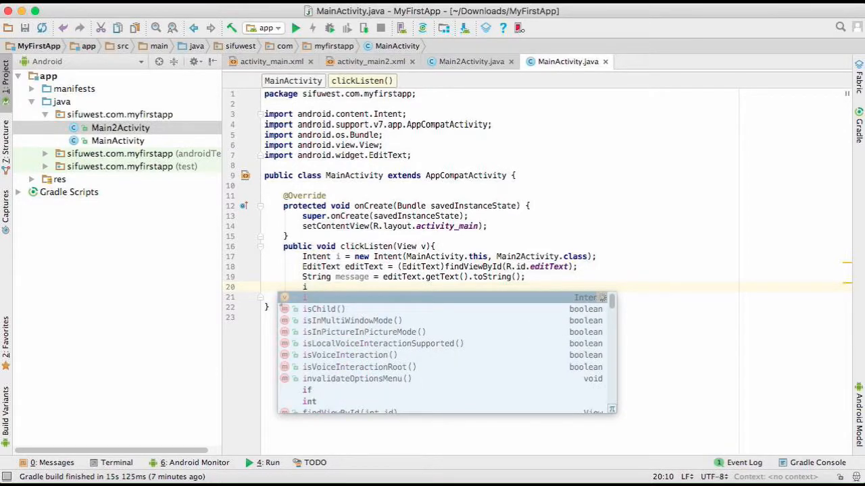
pyautogui.write('.')
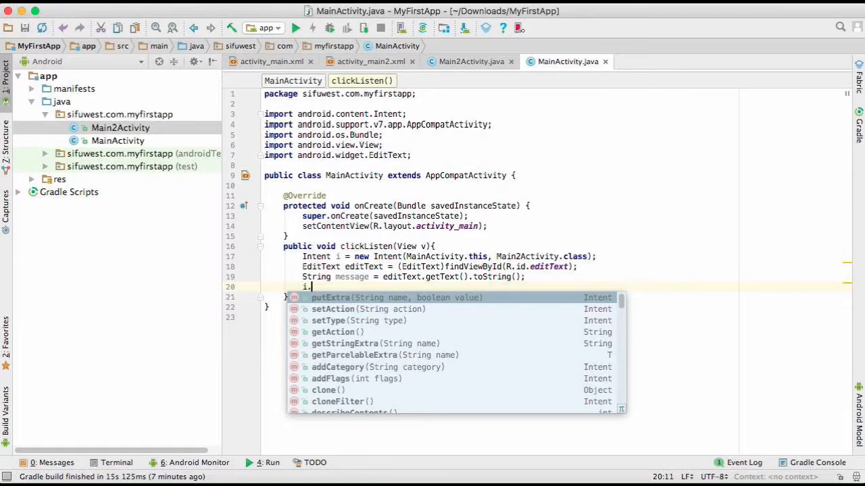
pyautogui.write('putExtra(')
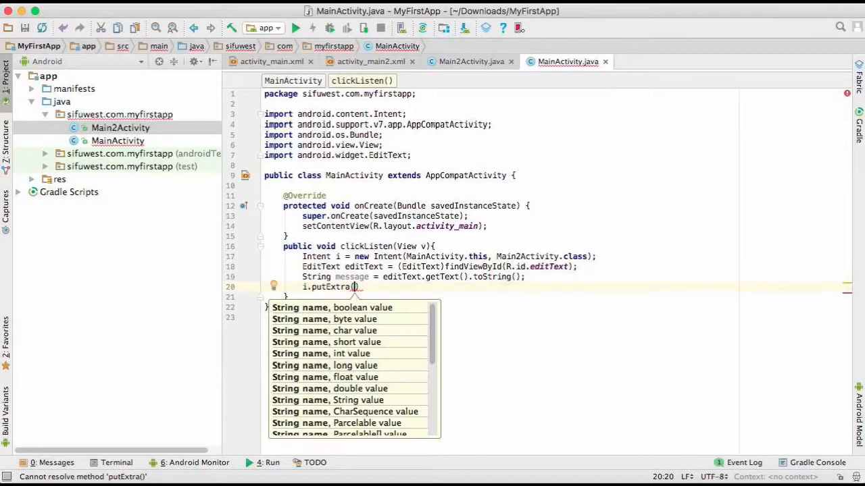
pyautogui.write('EXTRA_M')
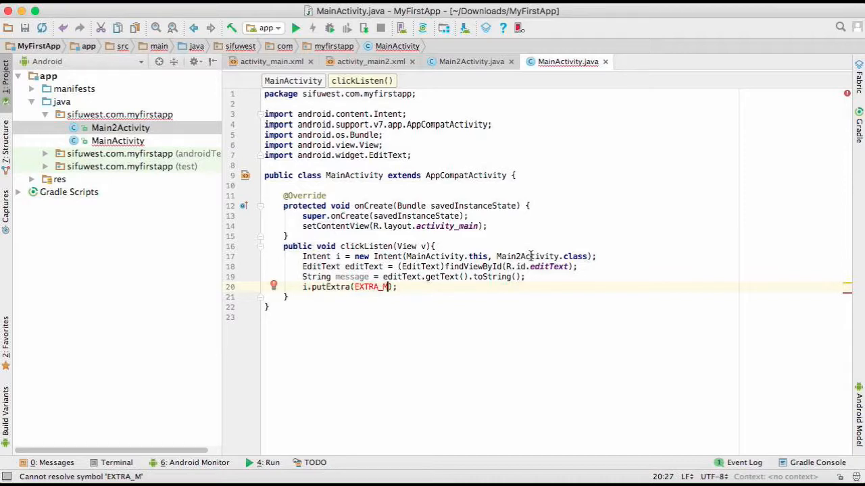
pyautogui.write(',')
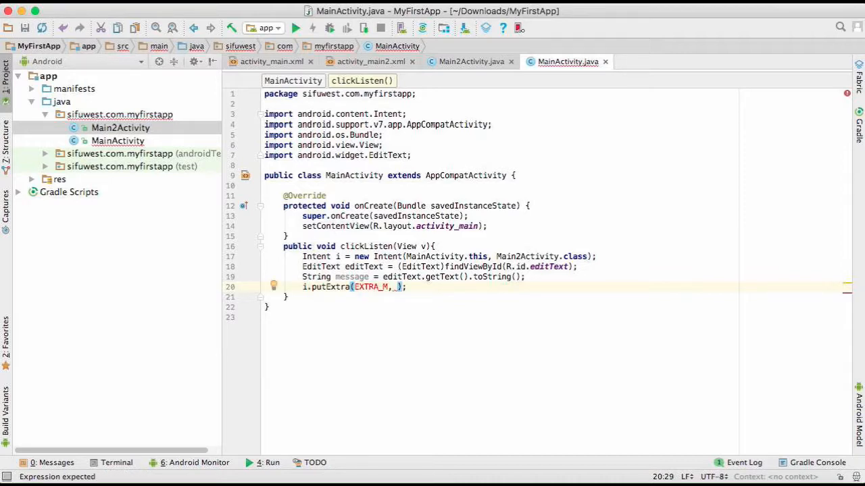
pyautogui.write('m')
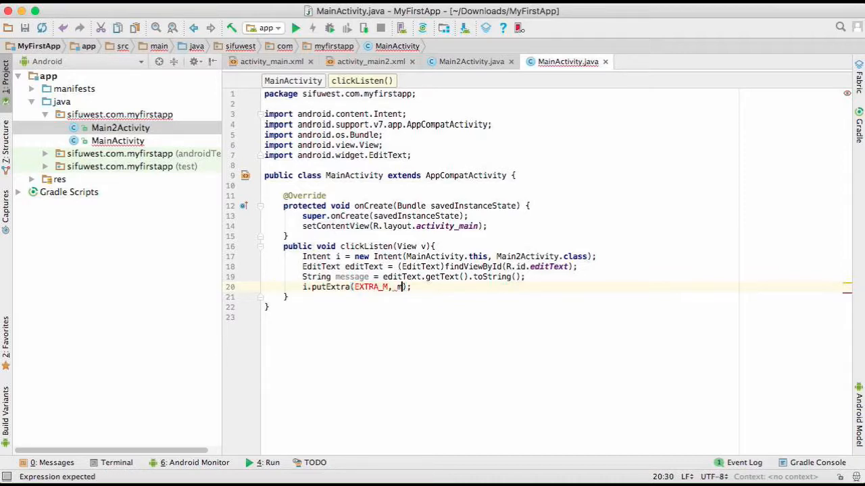
pyautogui.write('essage')
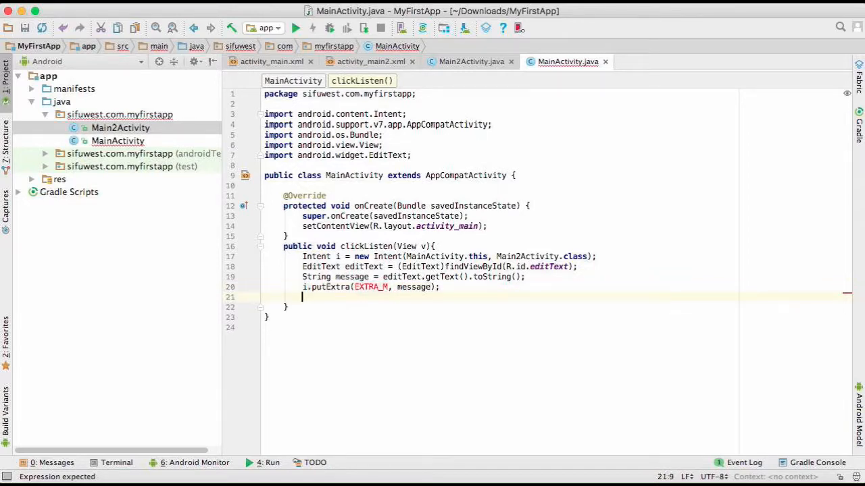
# Add startActivity(i); and a blank line near the top of the class.
pyautogui.write('s')
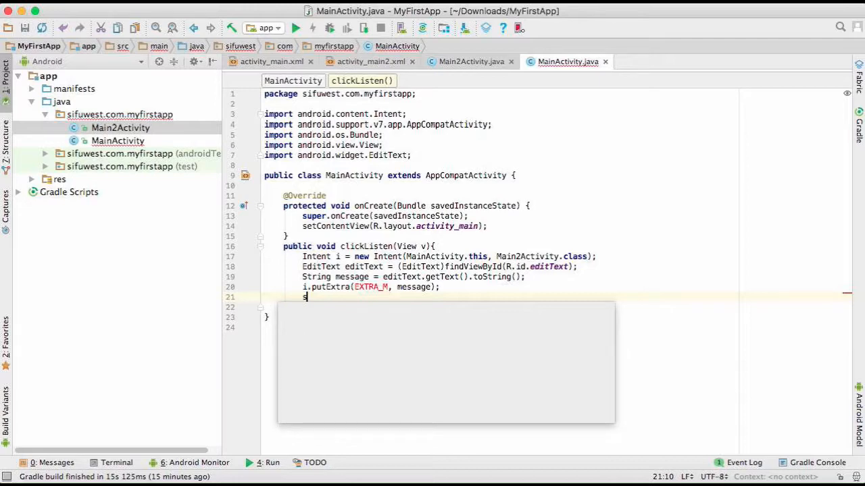
pyautogui.write('tartActivity();')
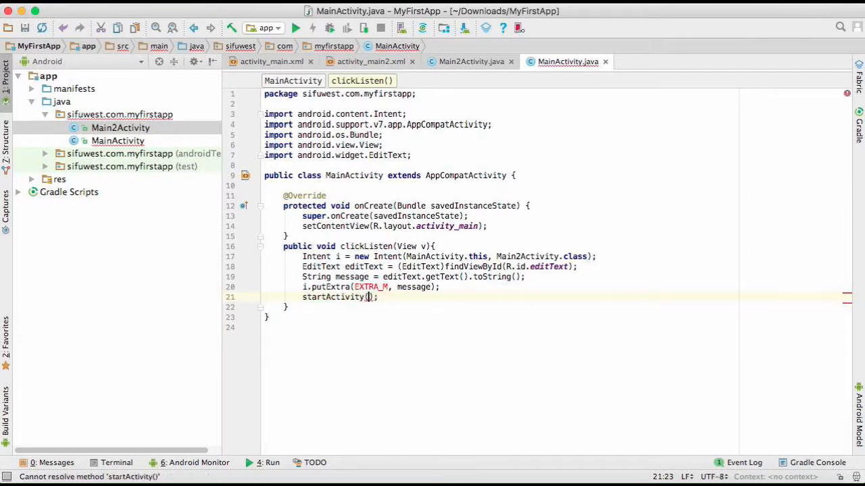
pyautogui.click(370, 297)
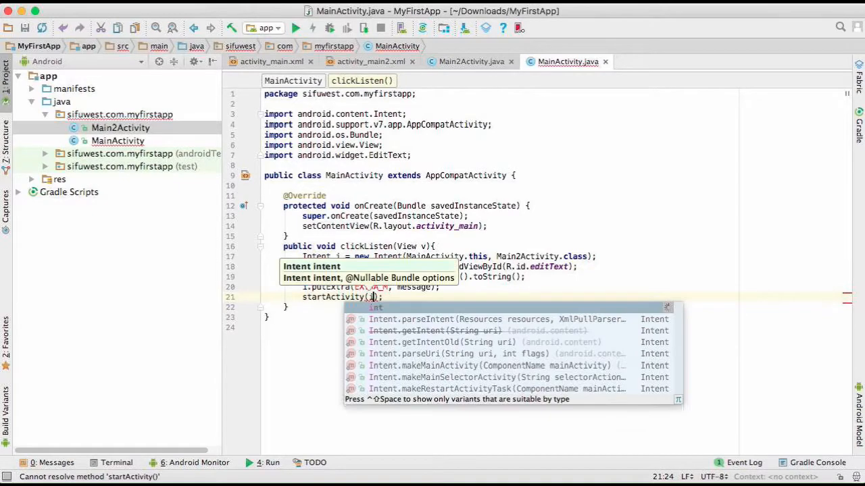
pyautogui.press('Escape')
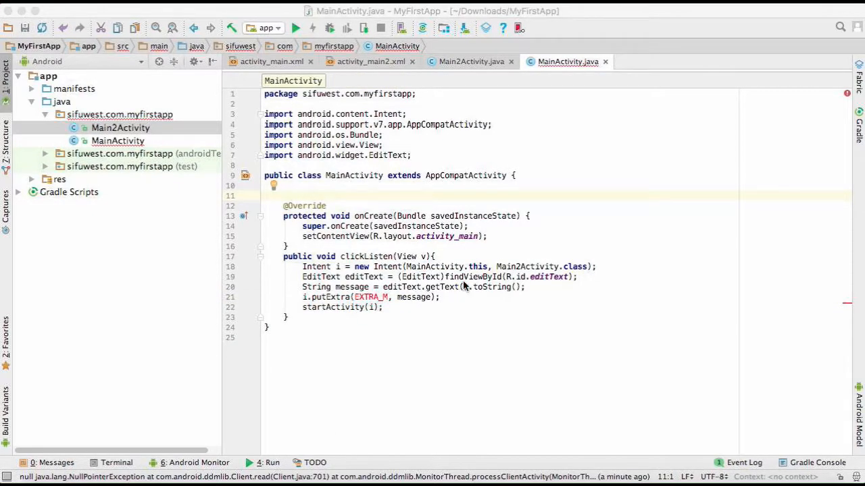
# Use the quick fix to create constant field EXTRA_M as a public static final String set to "".
pyautogui.click(370, 298)
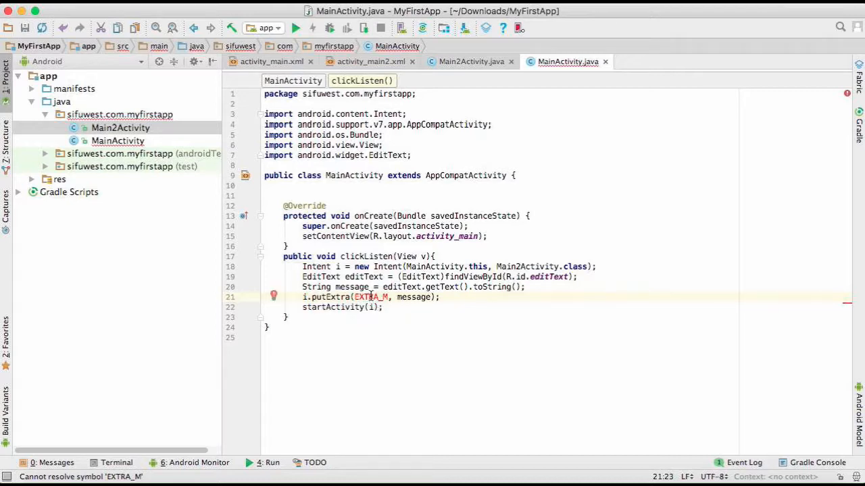
pyautogui.click(275, 297)
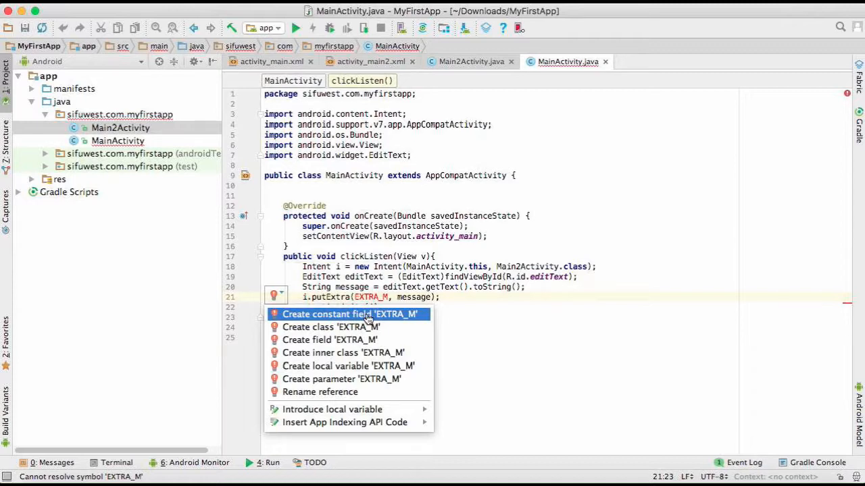
pyautogui.click(350, 314)
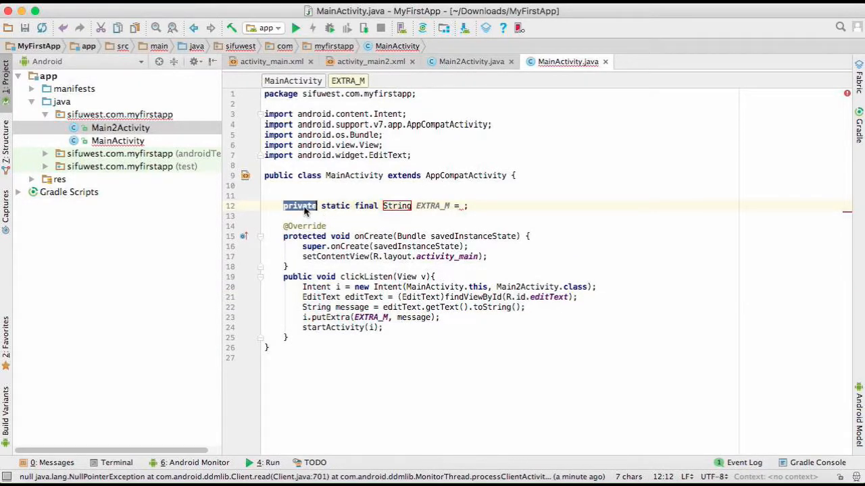
pyautogui.write('public')
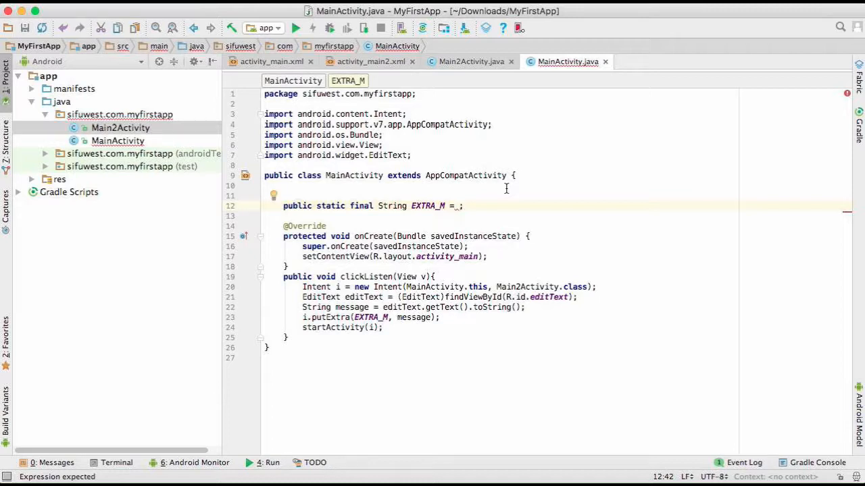
pyautogui.write('""')
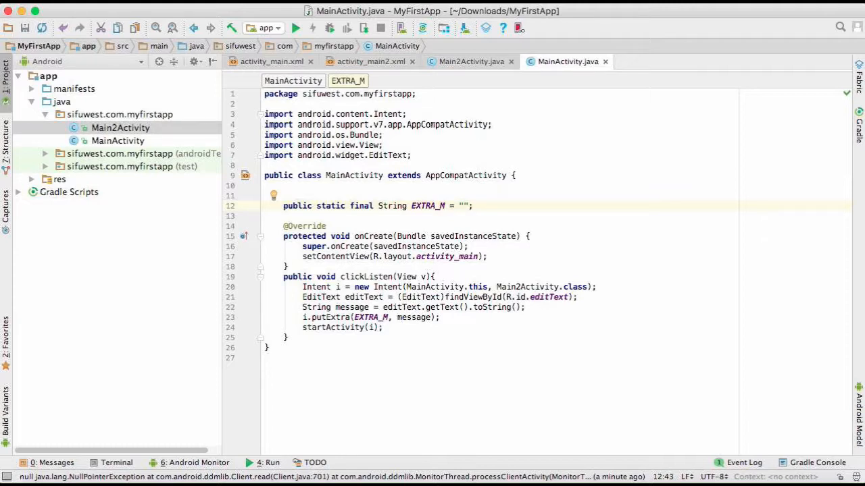
# Give EXTRA_M the value "sifuwest.com.myfirstapp.MESSAGE".
pyautogui.write('sifuwest')
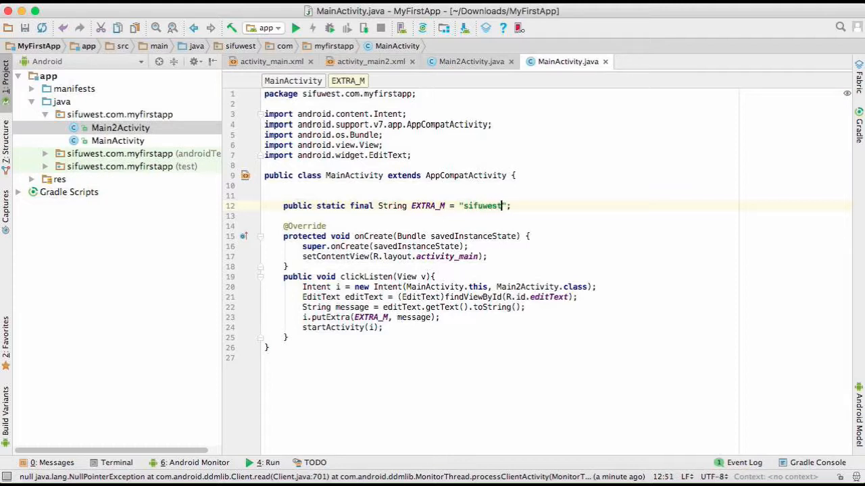
pyautogui.write('.com.my')
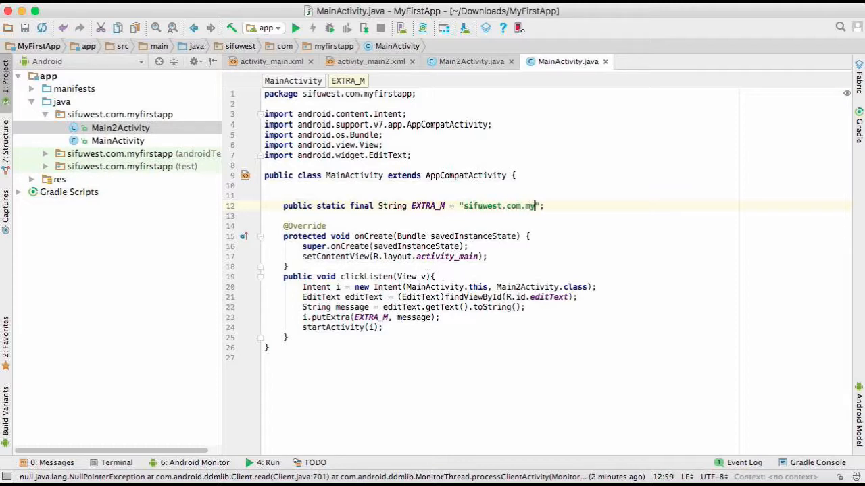
pyautogui.write('firstap')
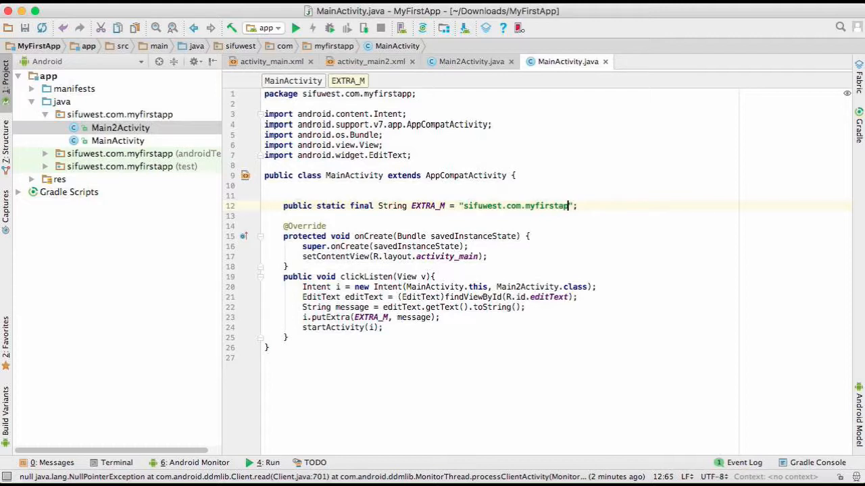
pyautogui.write('.MESS')
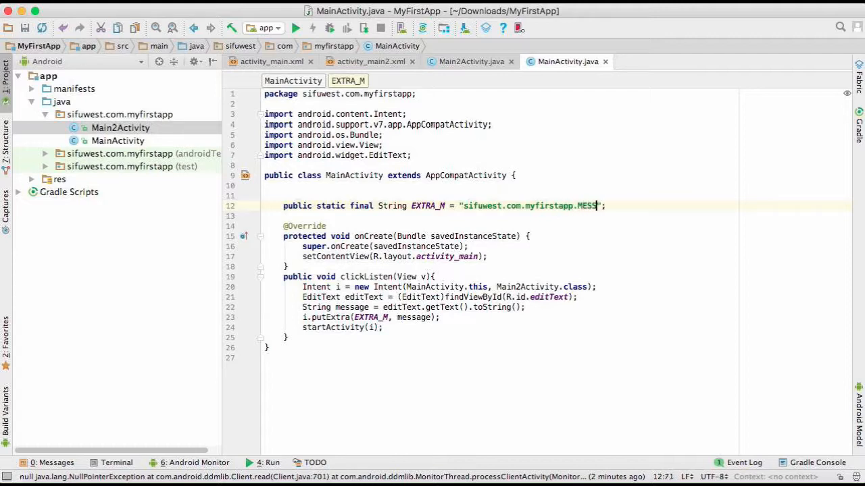
pyautogui.write('AGE')
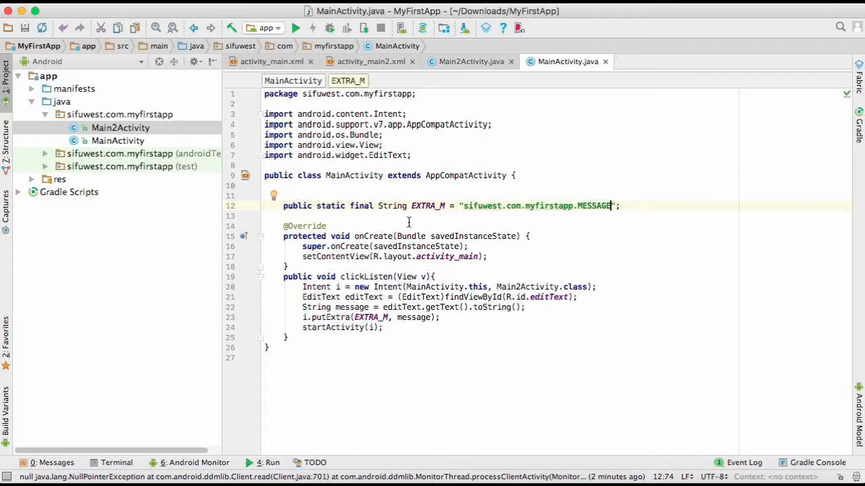
pyautogui.moveTo(469, 67)
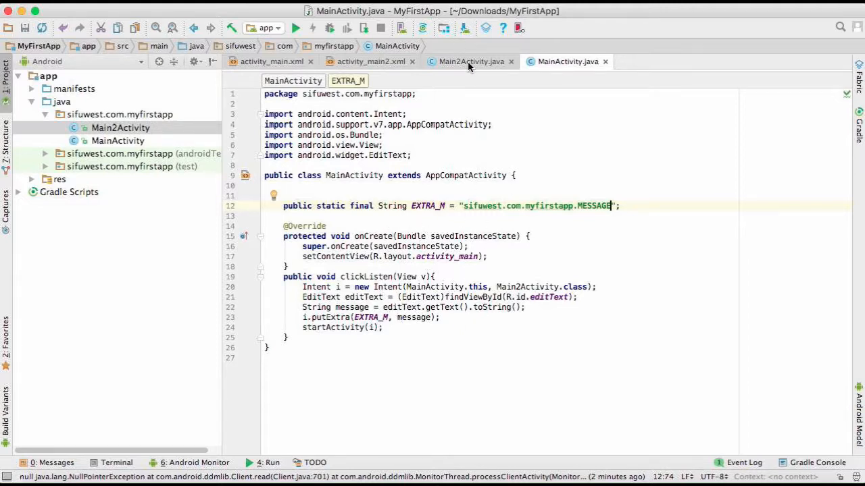
# In Main2Activity's onCreate, get the received Intent into variable i.
pyautogui.click(471, 62)
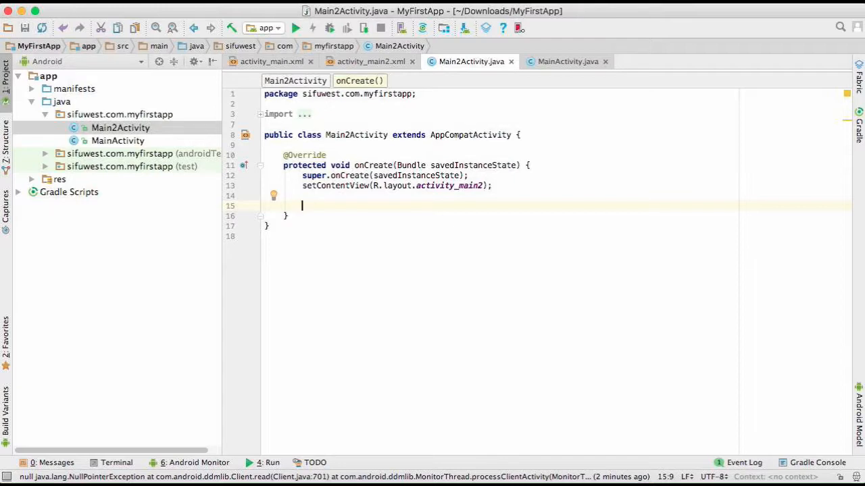
pyautogui.write('INTEN')
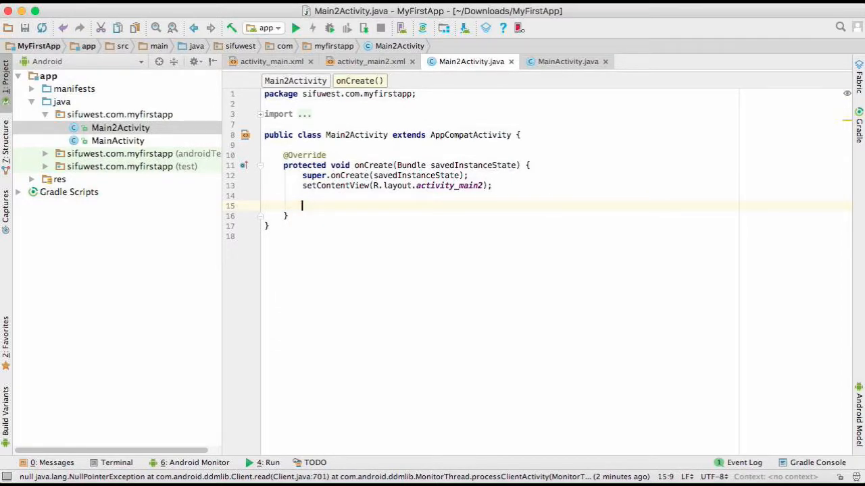
pyautogui.write('Intent i = getIntent();')
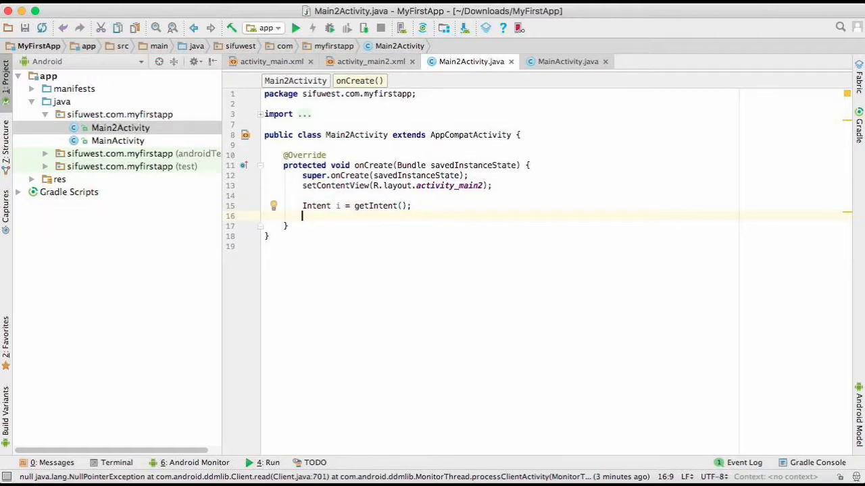
pyautogui.write('String')
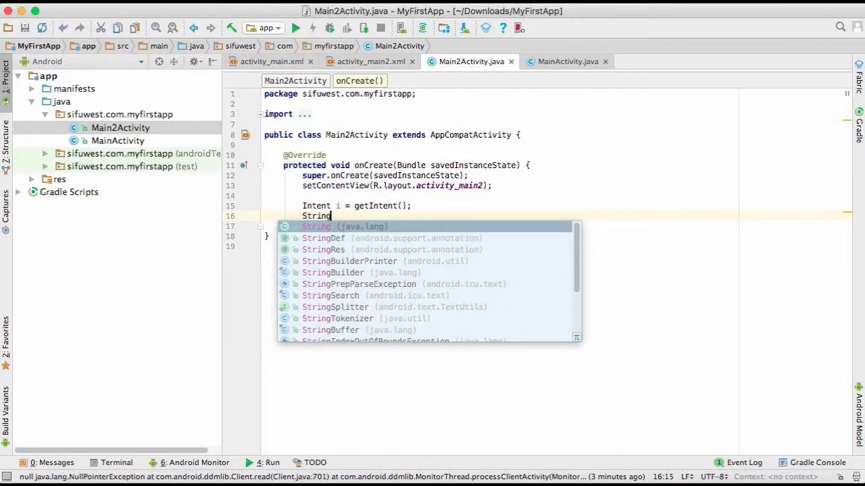
pyautogui.write('_me')
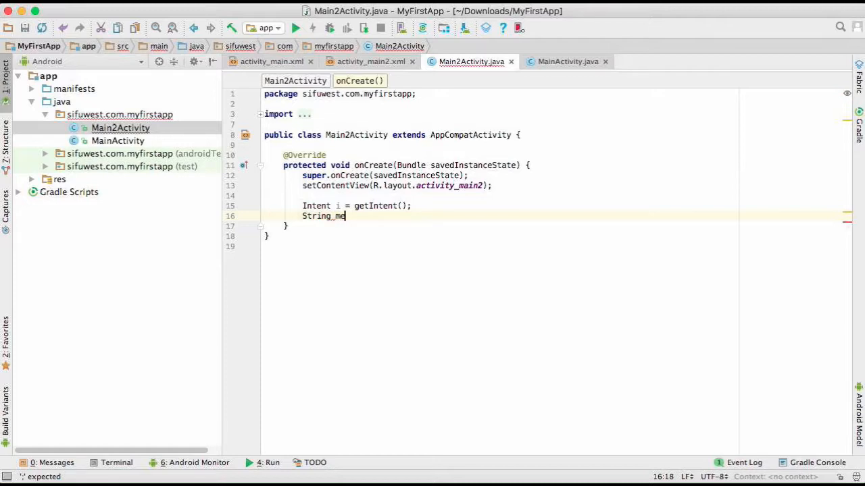
pyautogui.write('ssage =')
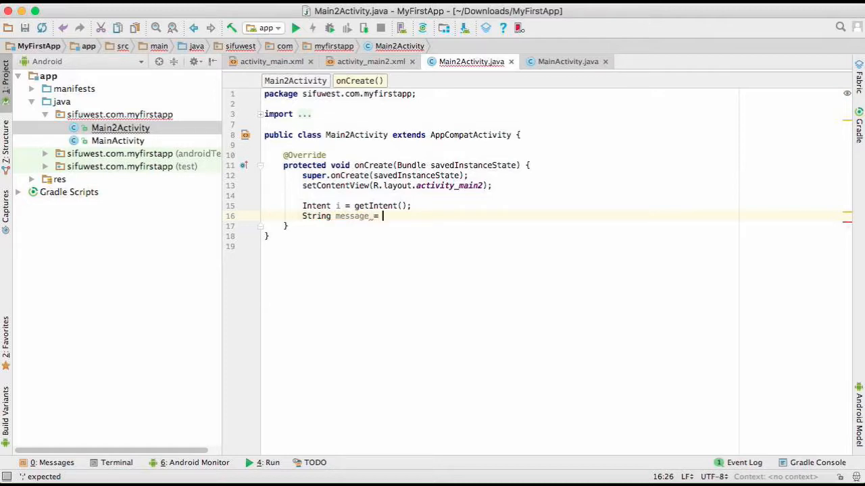
pyautogui.write('i')
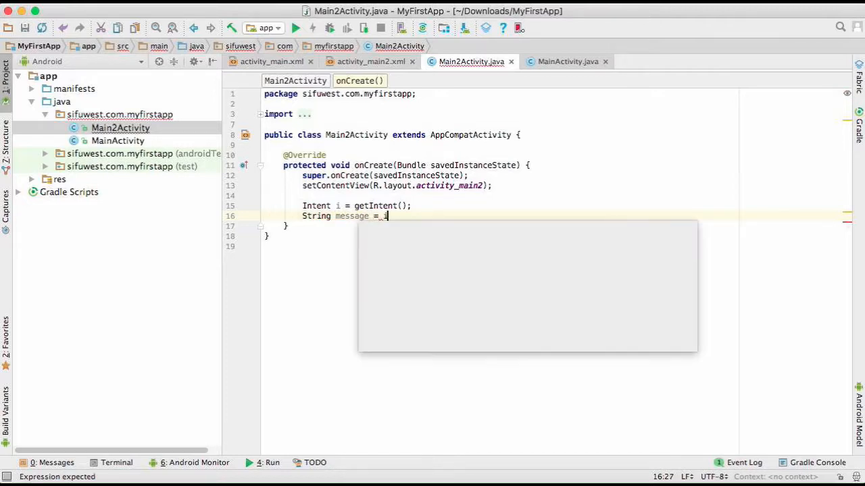
pyautogui.write('ntent')
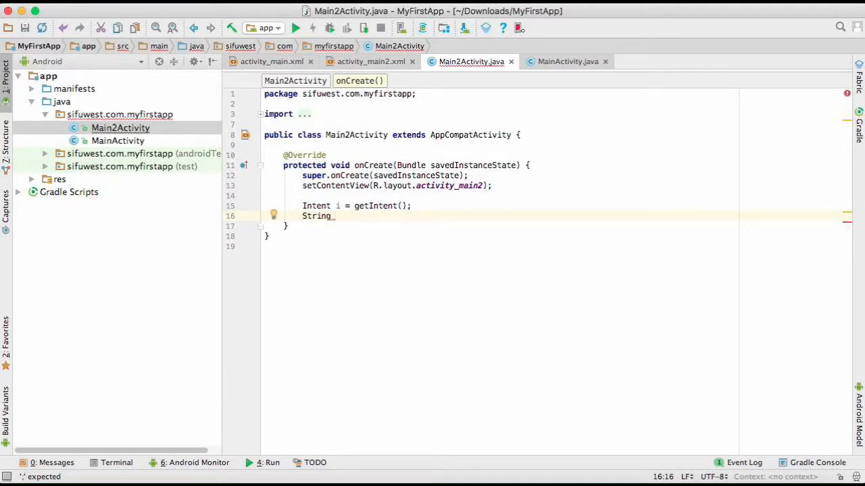
# Read String m = i.getStringExtra(MainActivity.EXTRA_M); using autocomplete.
pyautogui.write('m')
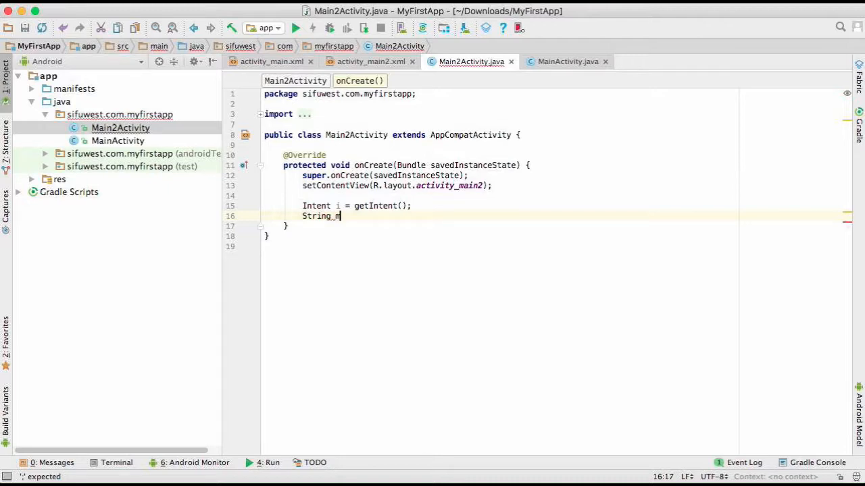
pyautogui.write('=')
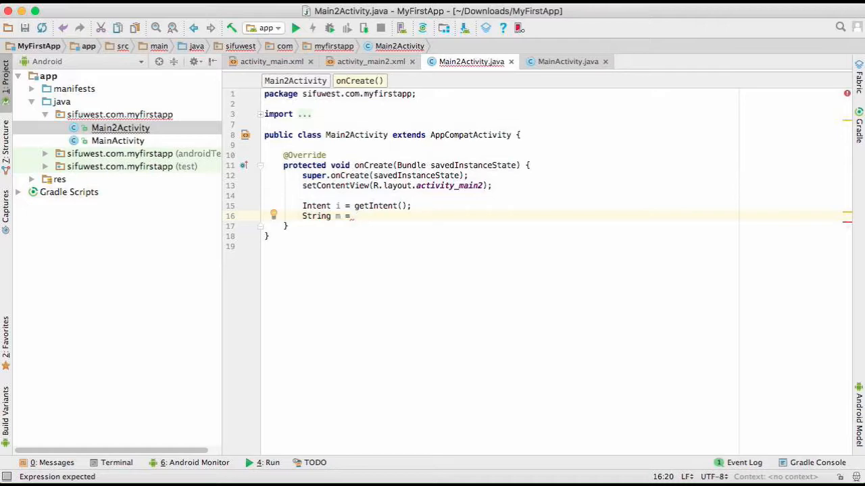
pyautogui.write('int')
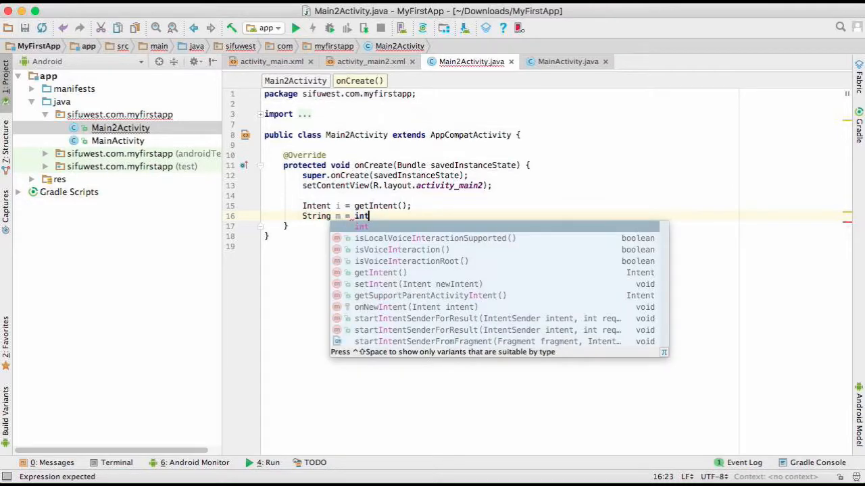
pyautogui.write('i.')
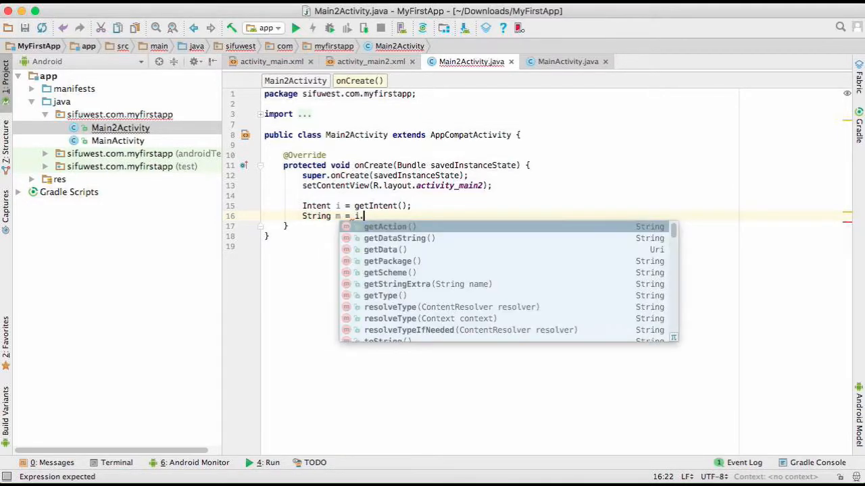
pyautogui.write('get')
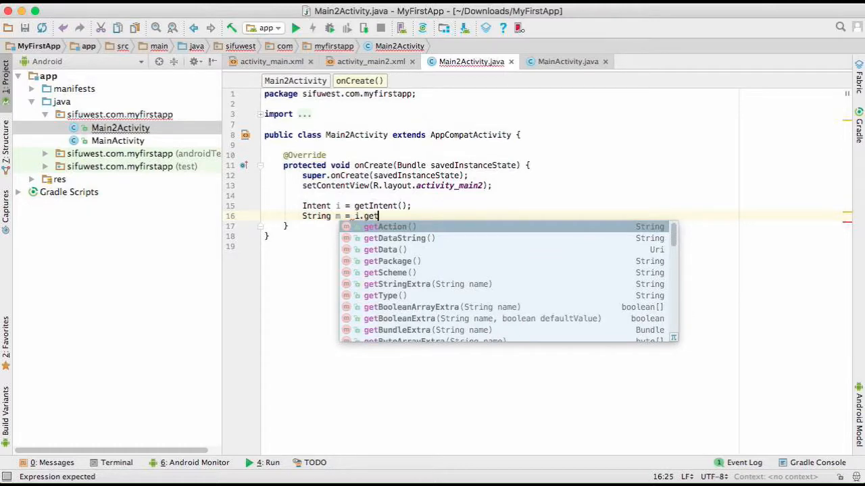
pyautogui.write('s')
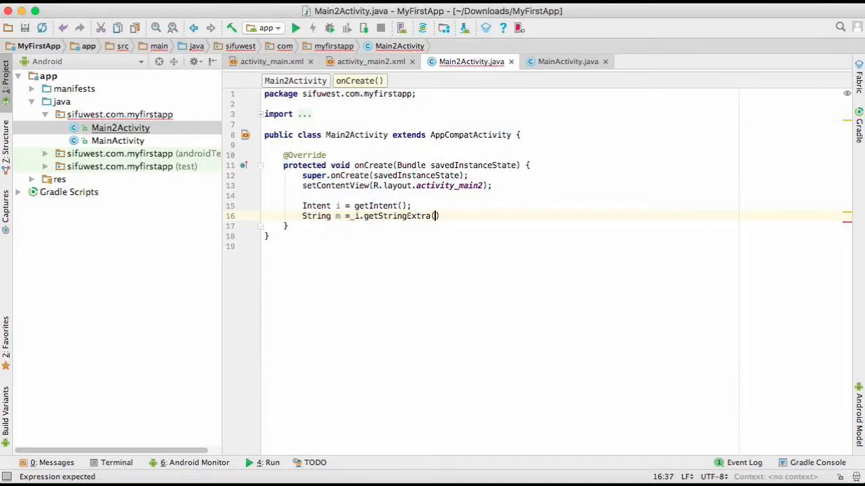
pyautogui.write('(')
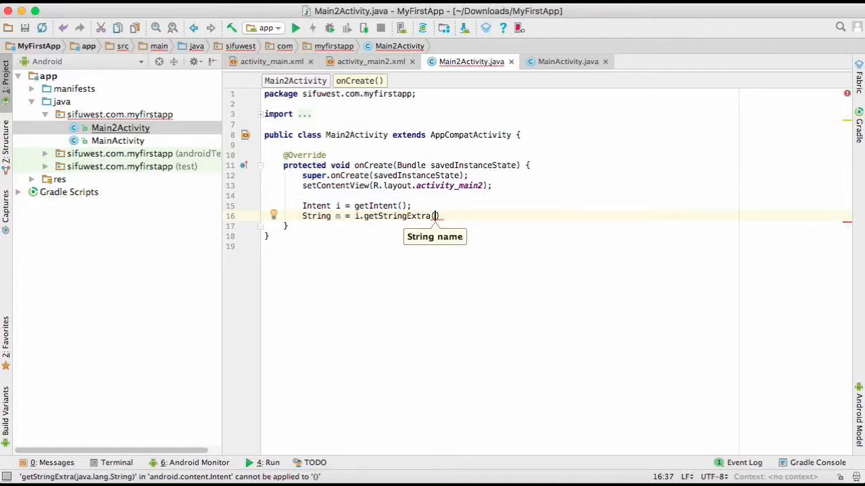
pyautogui.write('Ma')
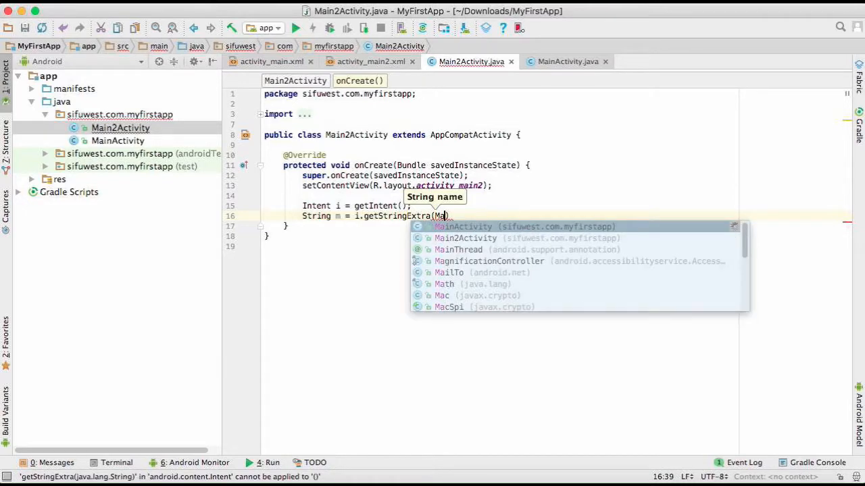
pyautogui.click(464, 227)
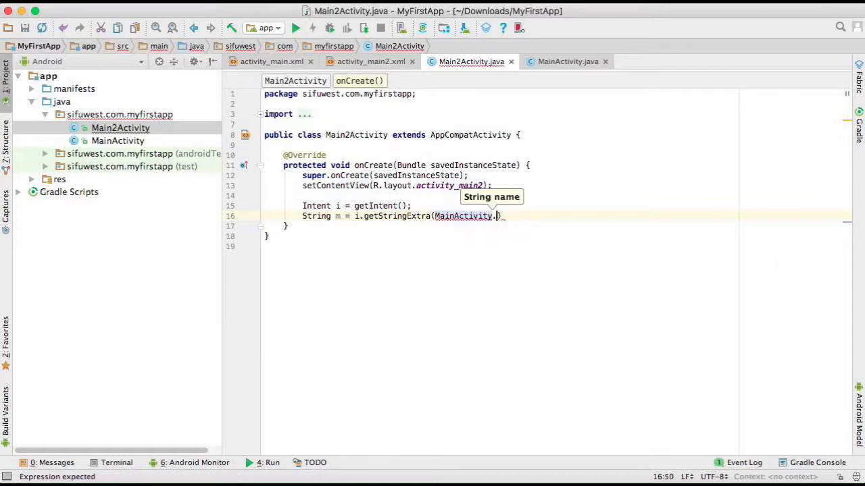
pyautogui.write('.EXTRA_M')
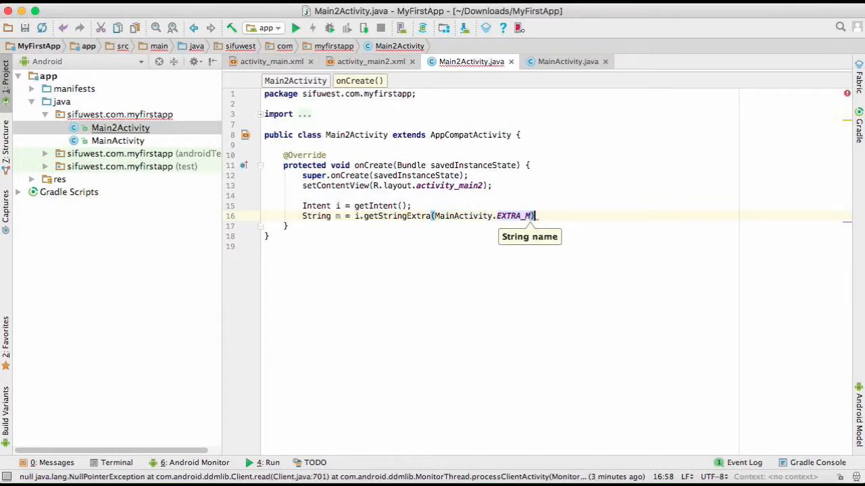
pyautogui.click(567, 61)
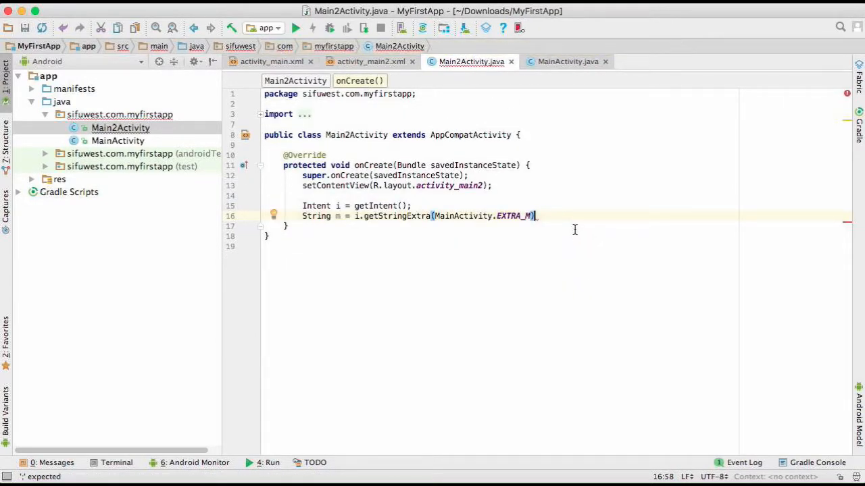
pyautogui.press('Return')
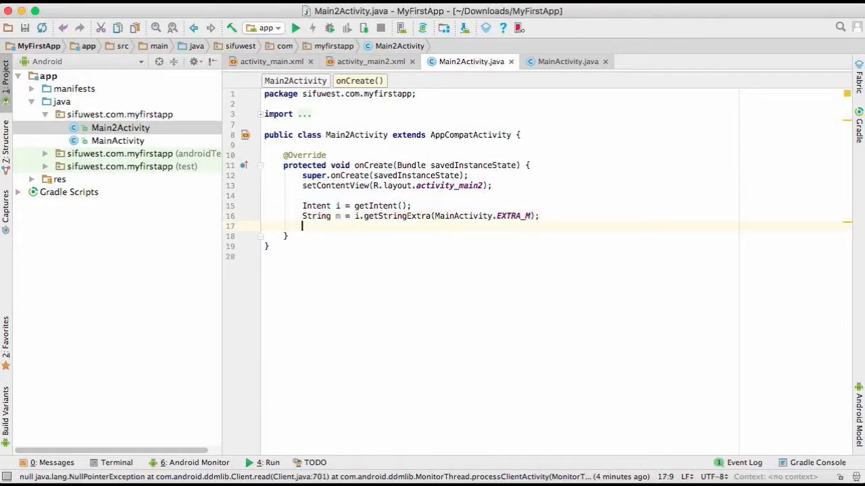
# Find textView by id and set its text to m in onCreate.
pyautogui.press('enter')
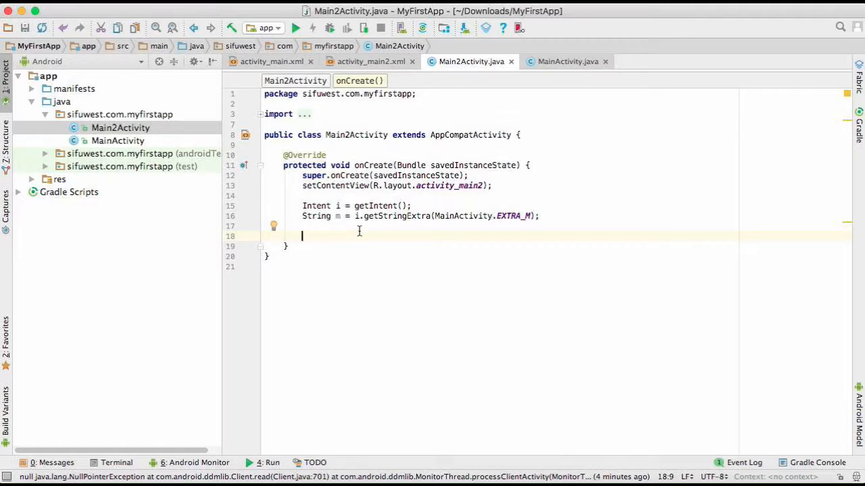
pyautogui.write('TextView')
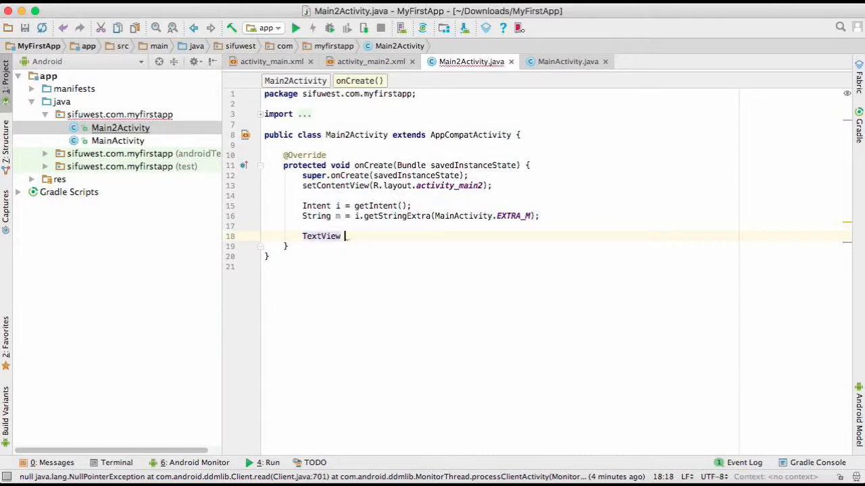
pyautogui.write('textView = (TextView)findViewById(R.id.textView);')
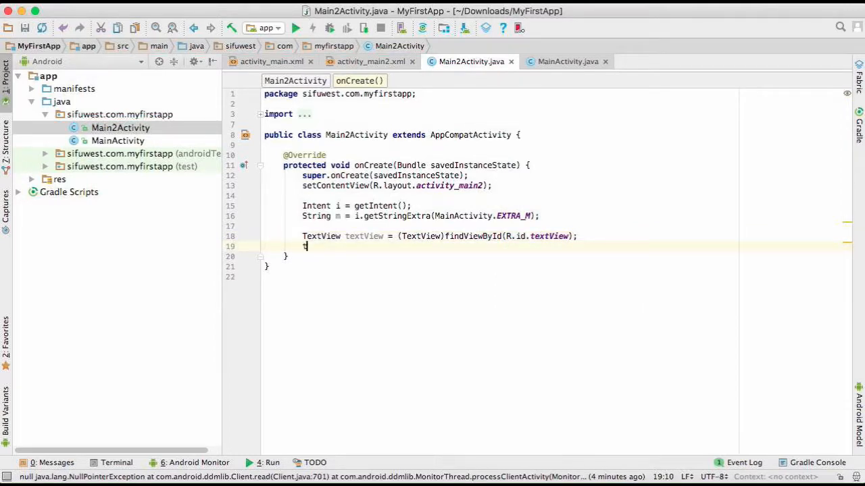
pyautogui.write('textView.setText();')
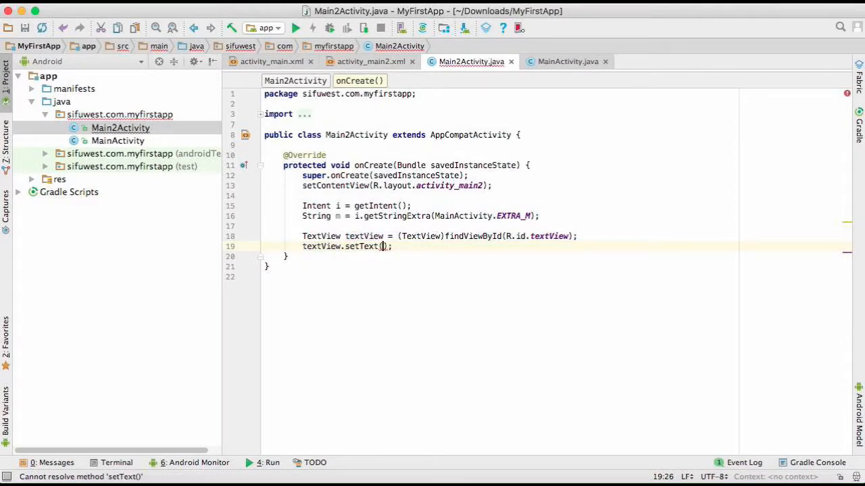
pyautogui.write('m')
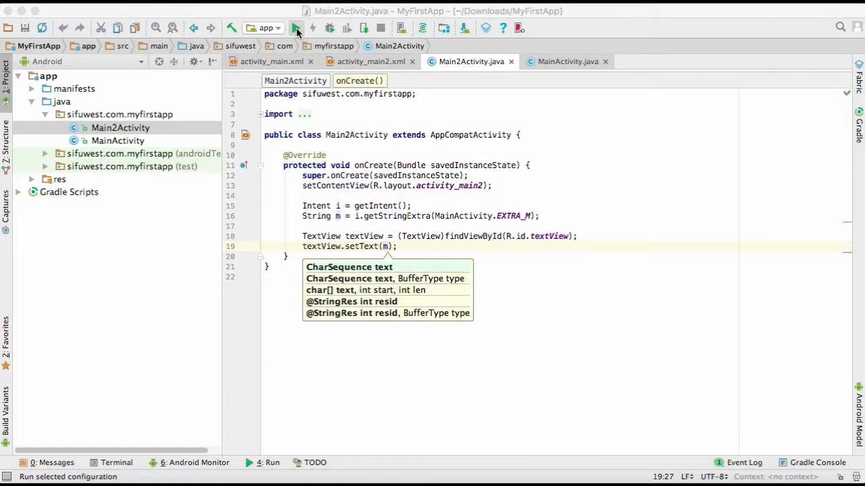
# Run MyFirstApp on the Genymotion West emulator.
pyautogui.click(296, 27)
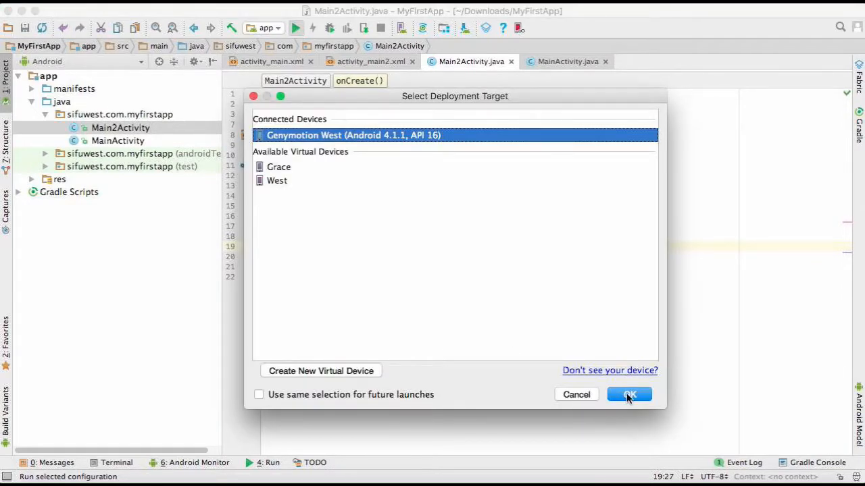
pyautogui.click(629, 394)
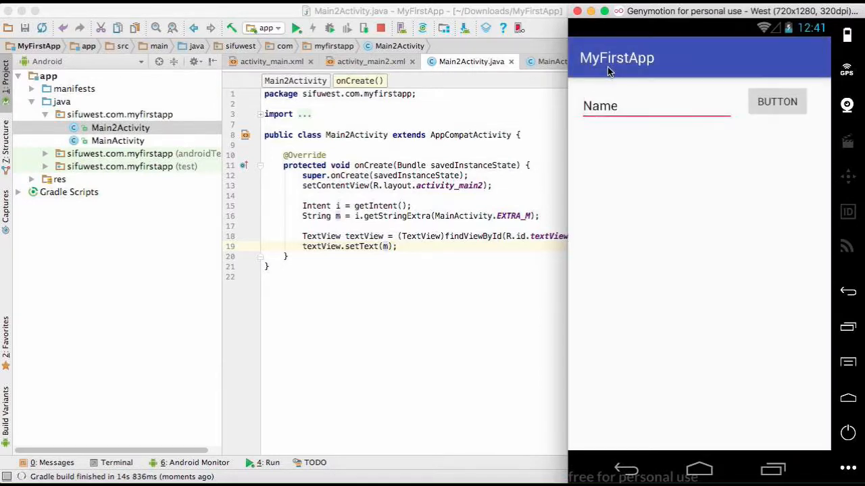
# Start typing the name "Mr. Go" into the app's Name field.
pyautogui.click(616, 106)
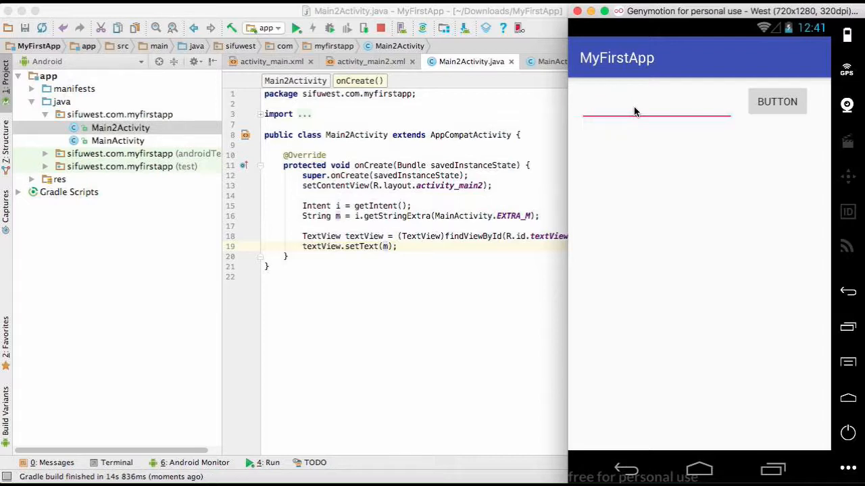
pyautogui.write('Mr. Go')
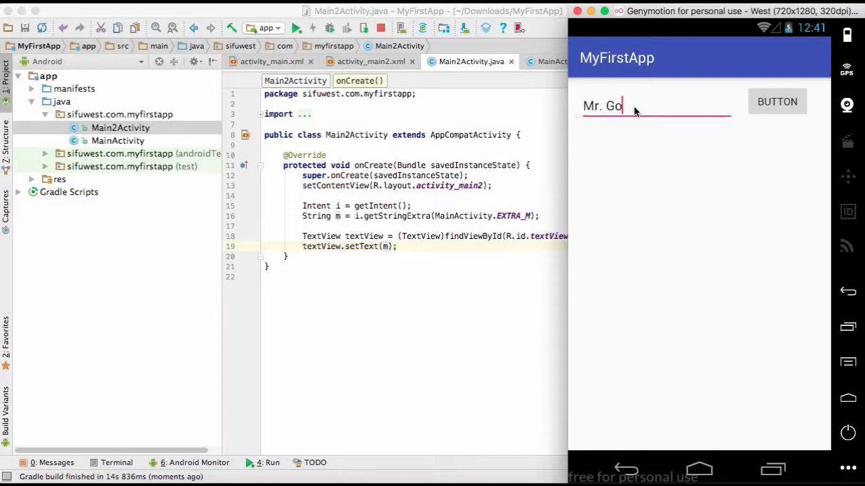